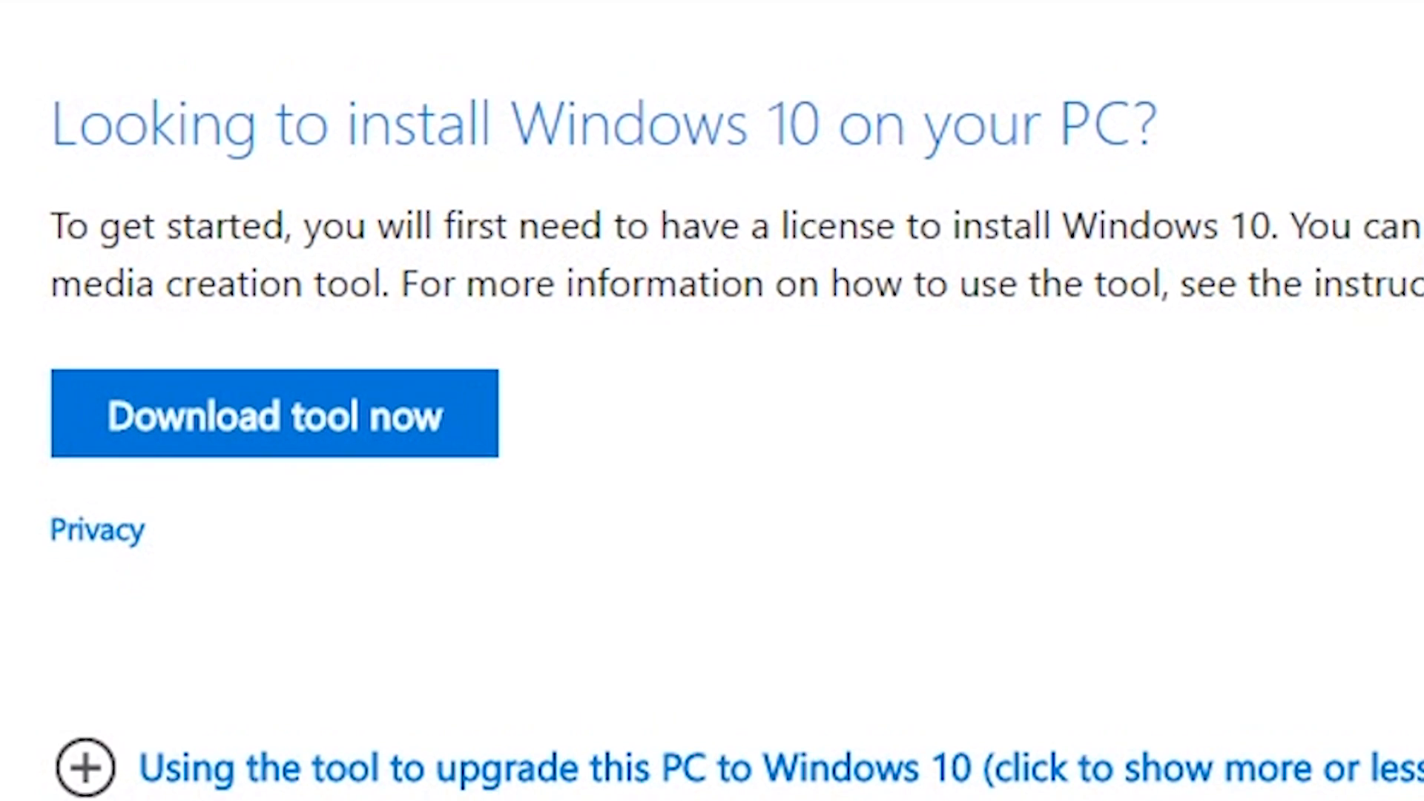
# - Scroll the Microsoft download page to the 'Download tool now' link for MediaCreationTool.exe
pyautogui.scroll(-3)
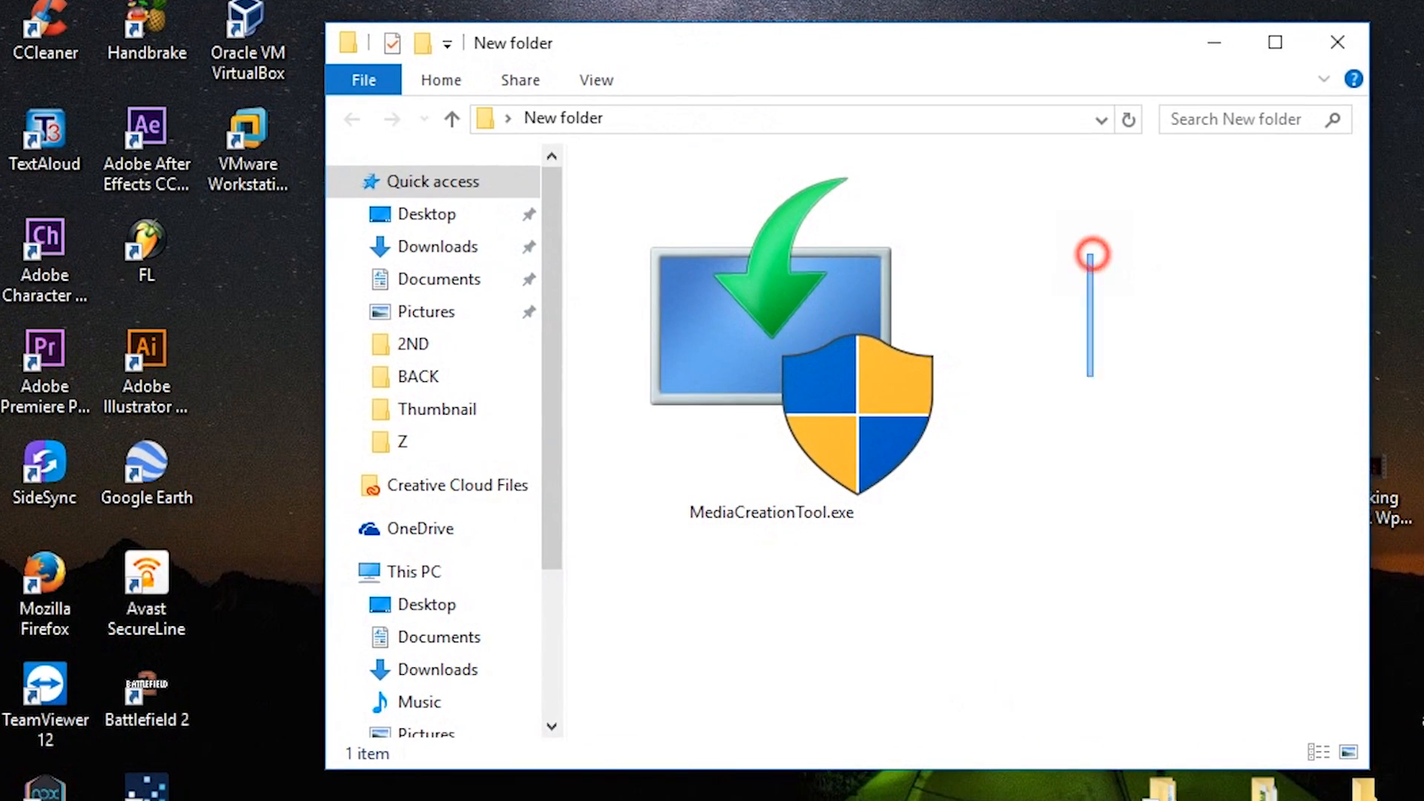
# - Run MediaCreationTool.exe from New folder so Windows 10 Setup shows its license terms
pyautogui.click(769, 341)
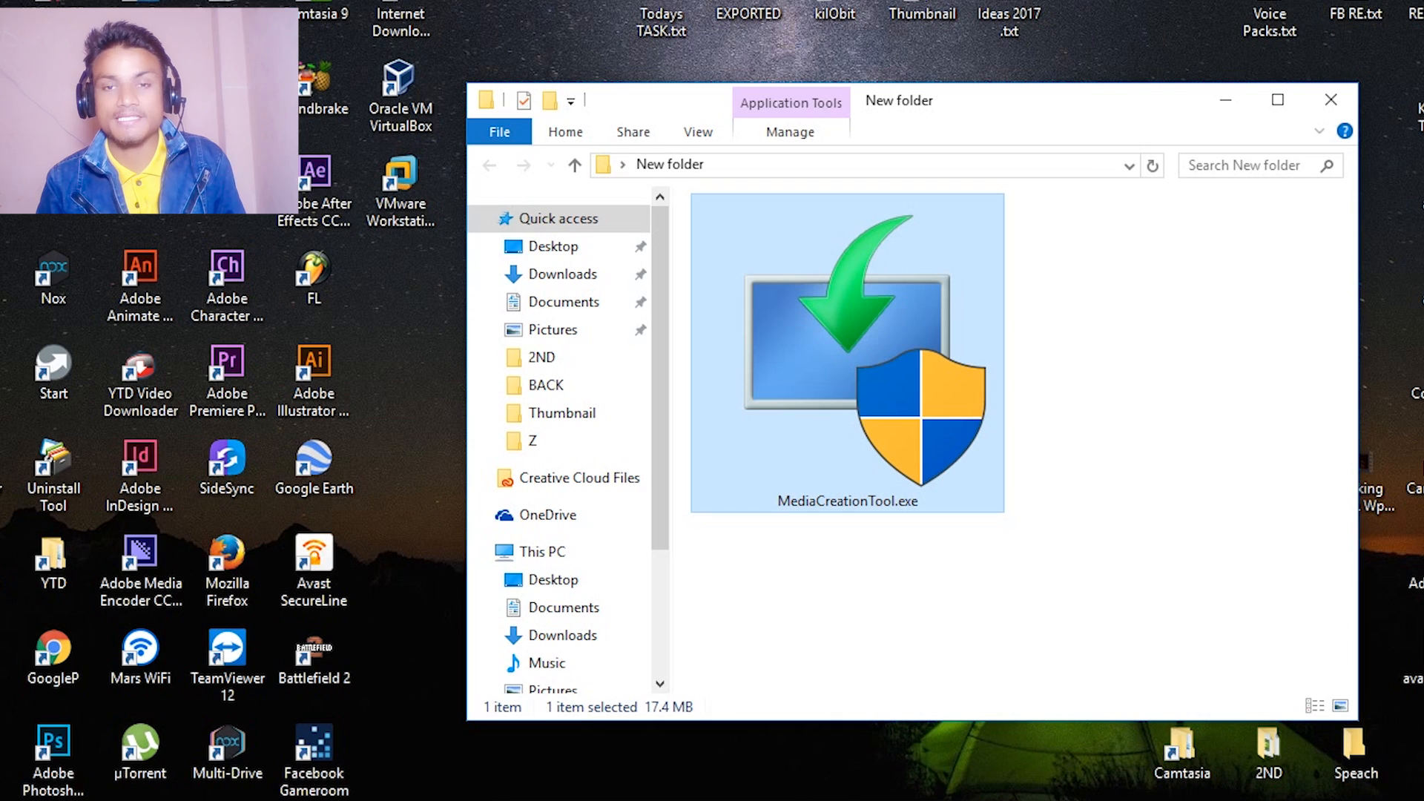
pyautogui.doubleClick(845, 353)
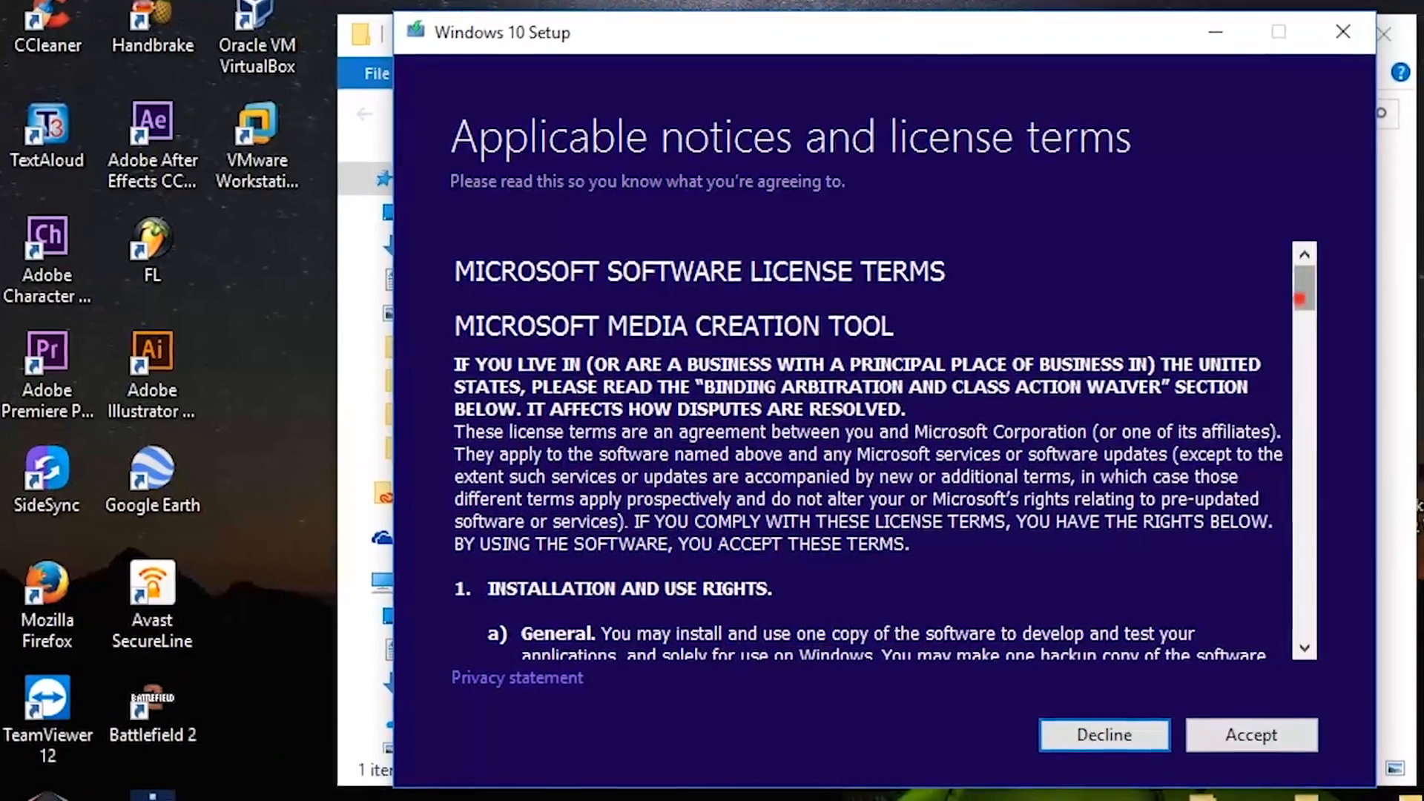
# - Accept the license terms and choose 'Create installation media for another PC'
pyautogui.scroll(-3)
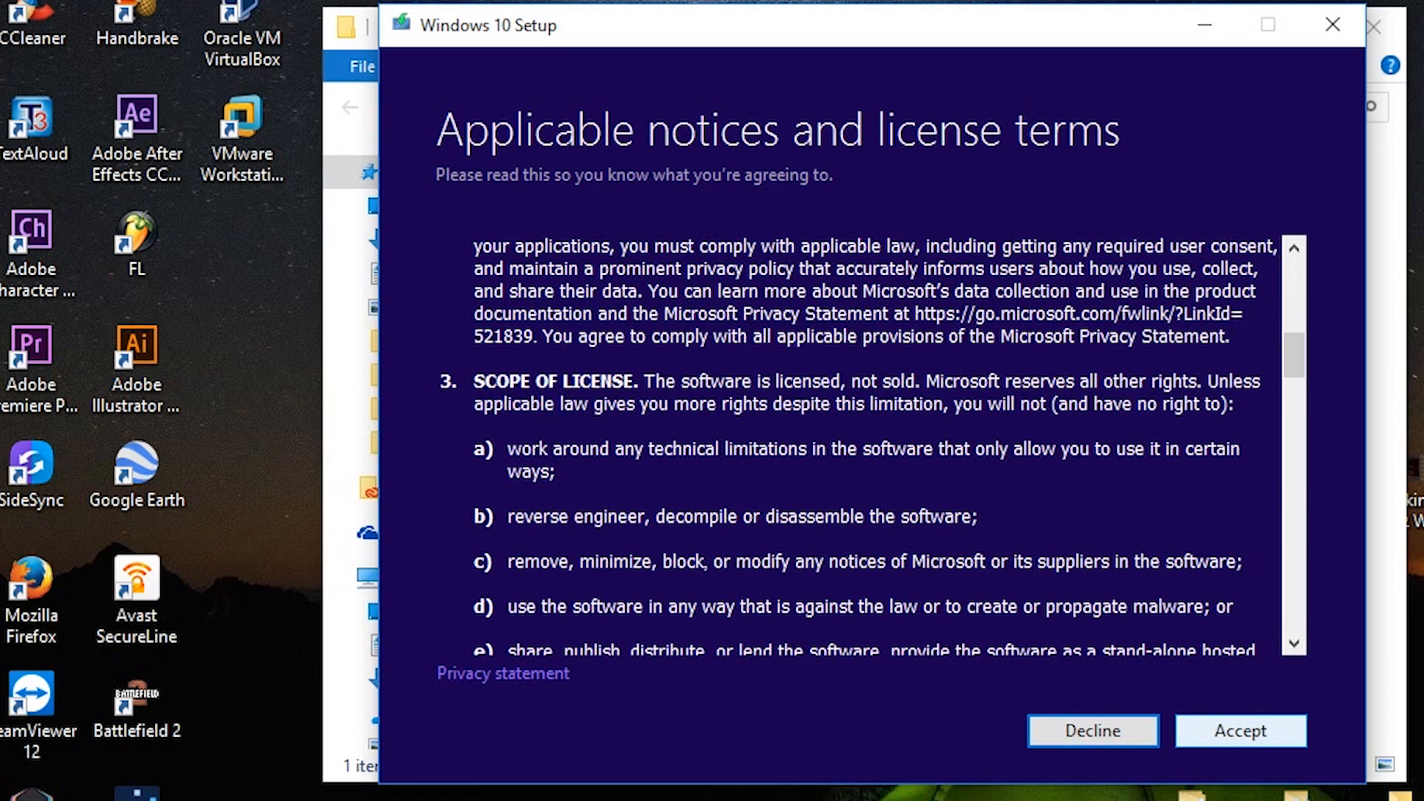
pyautogui.click(1238, 729)
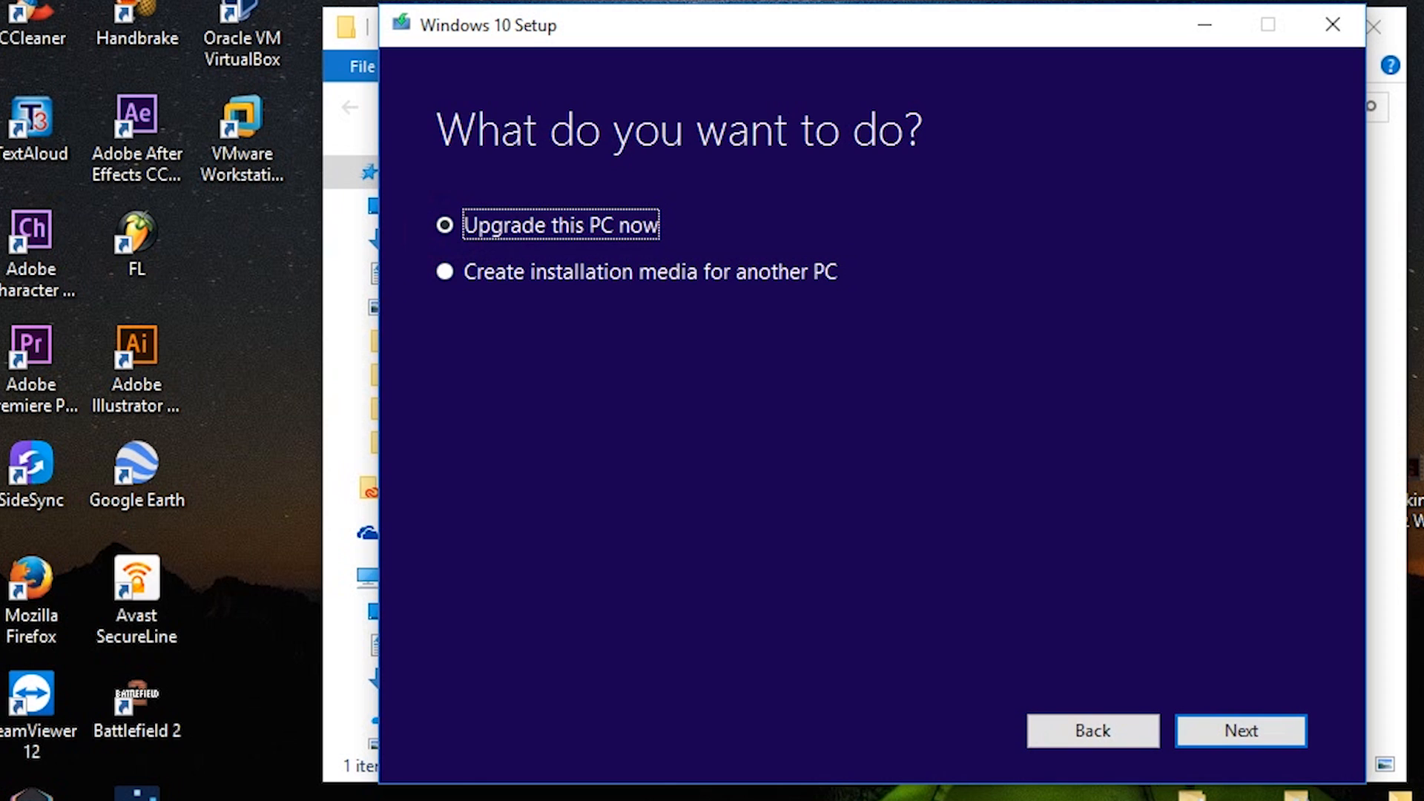
pyautogui.click(443, 271)
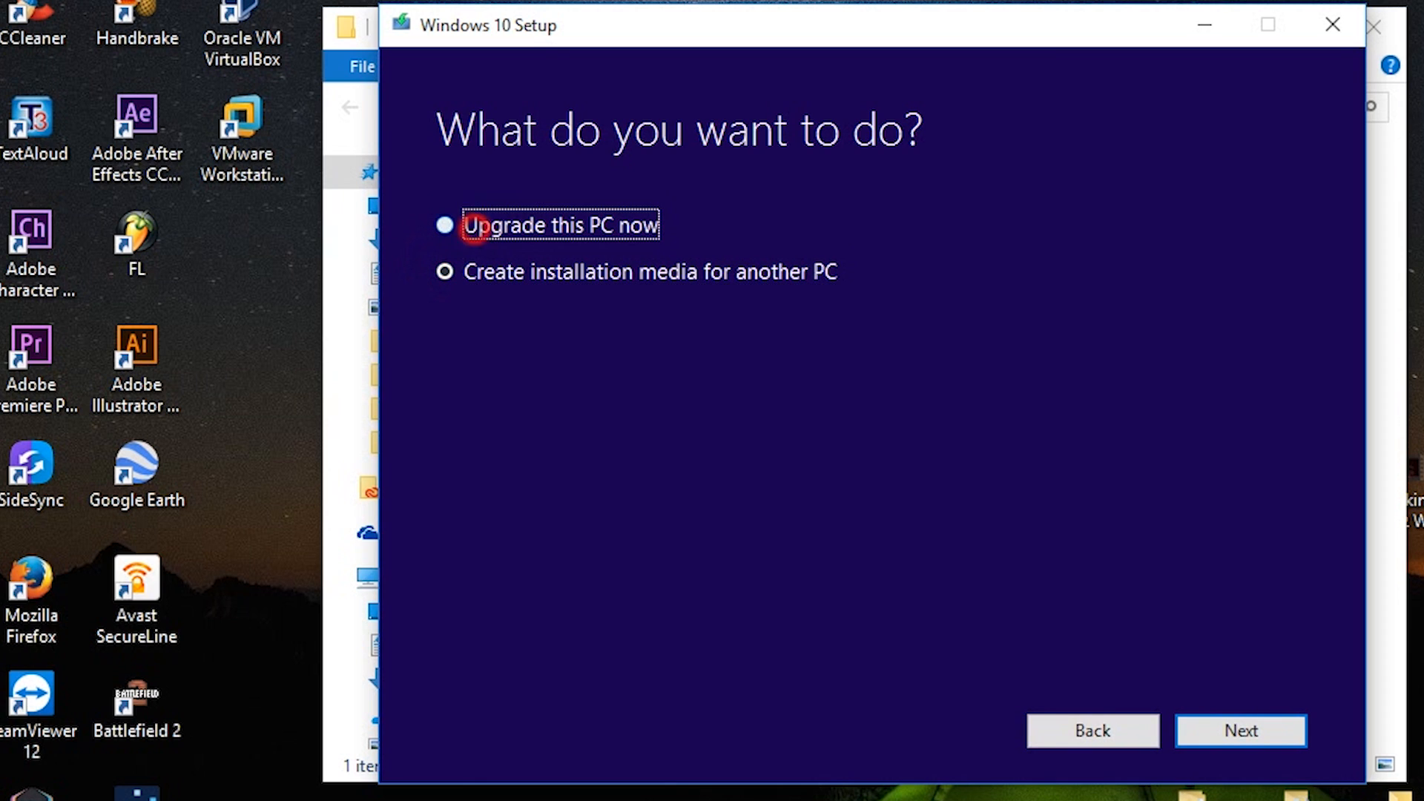
pyautogui.click(443, 225)
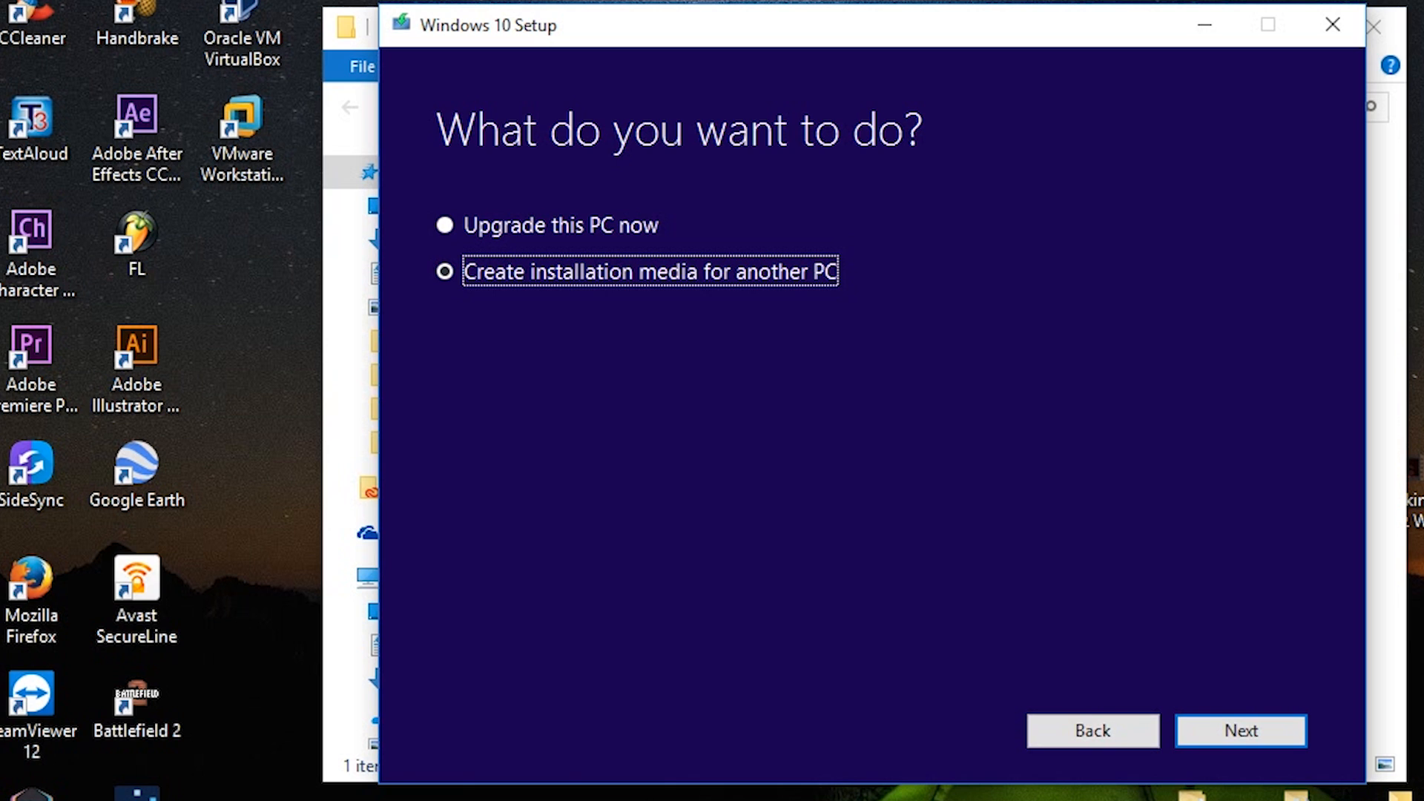
# - Review the language, edition and architecture choices: English (United States), Windows 10, 64-bit
pyautogui.click(1238, 730)
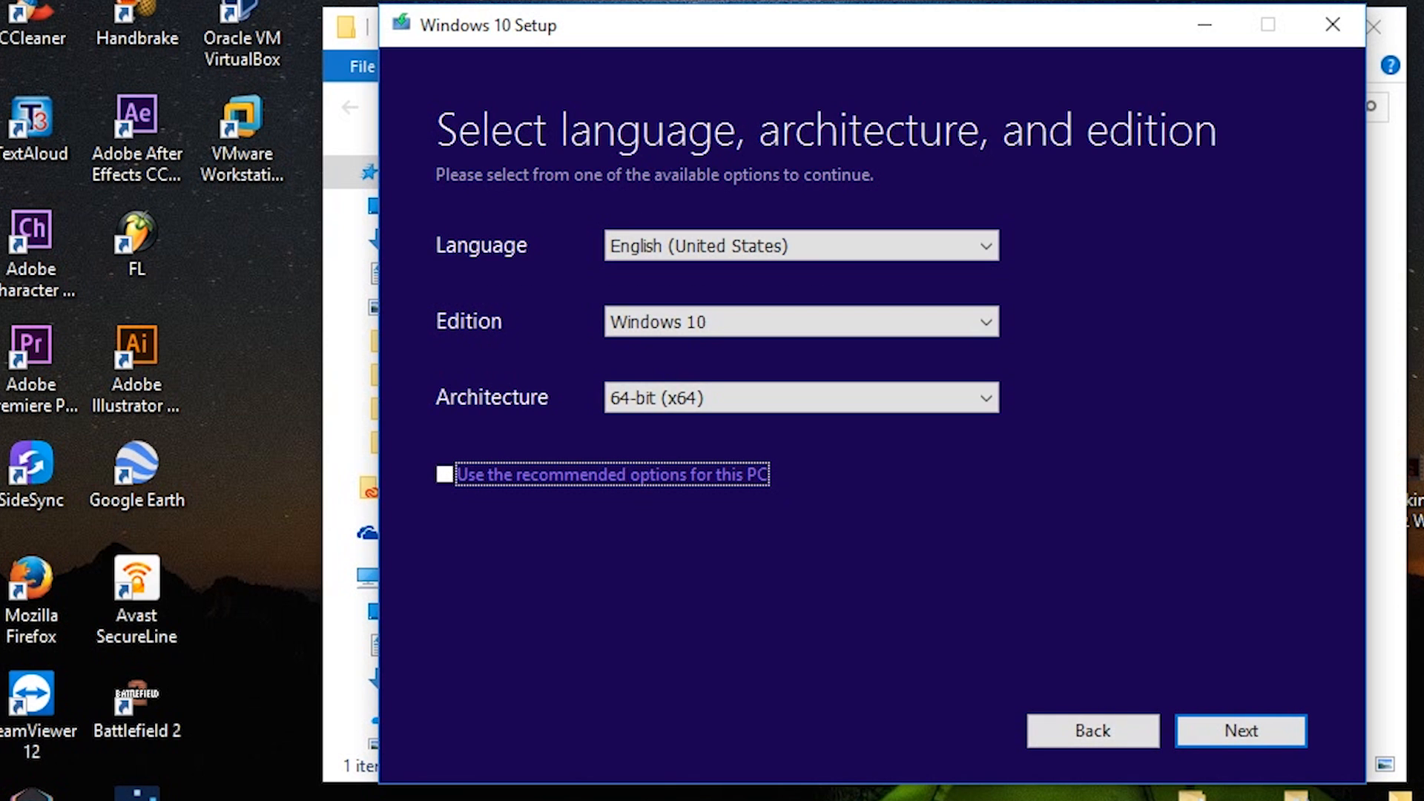
pyautogui.click(799, 245)
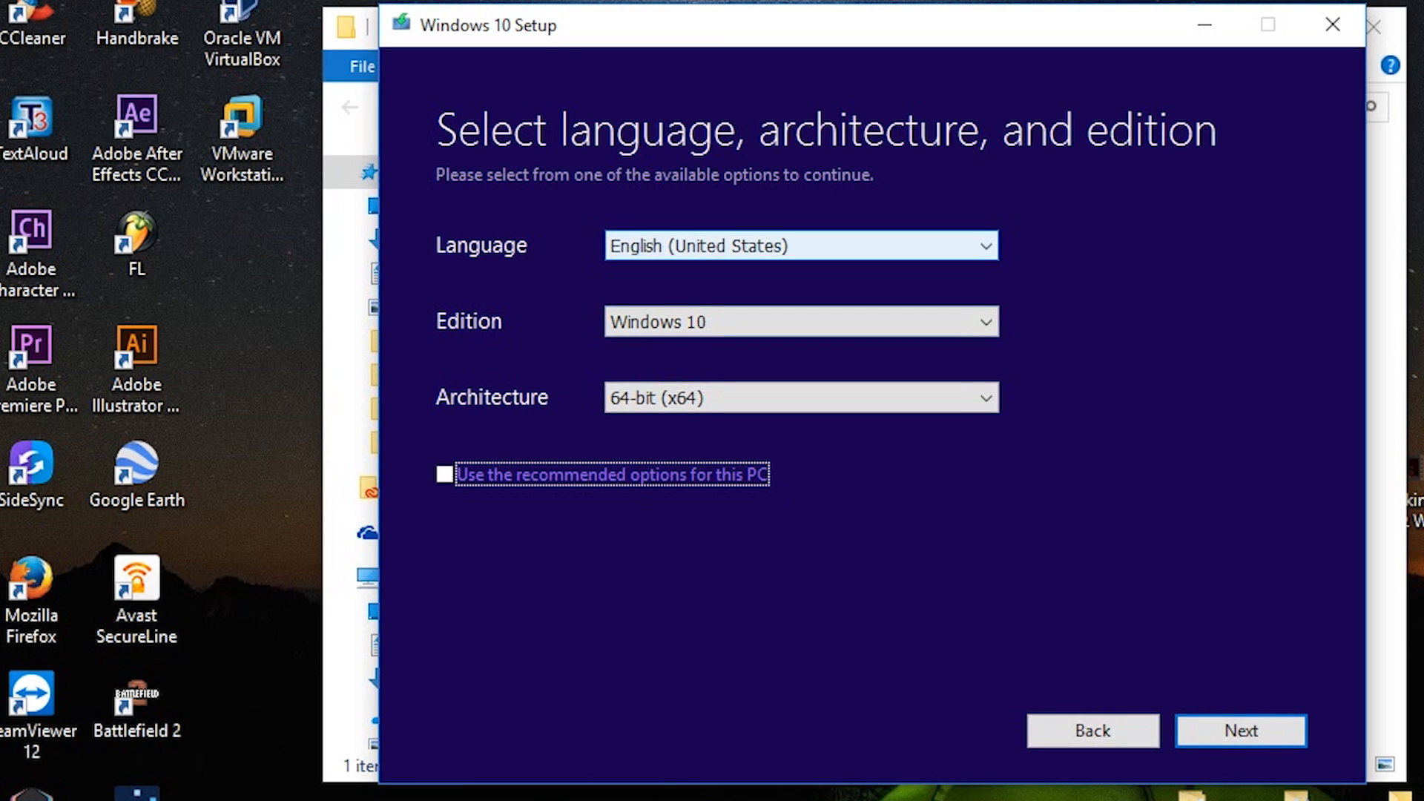
pyautogui.click(800, 322)
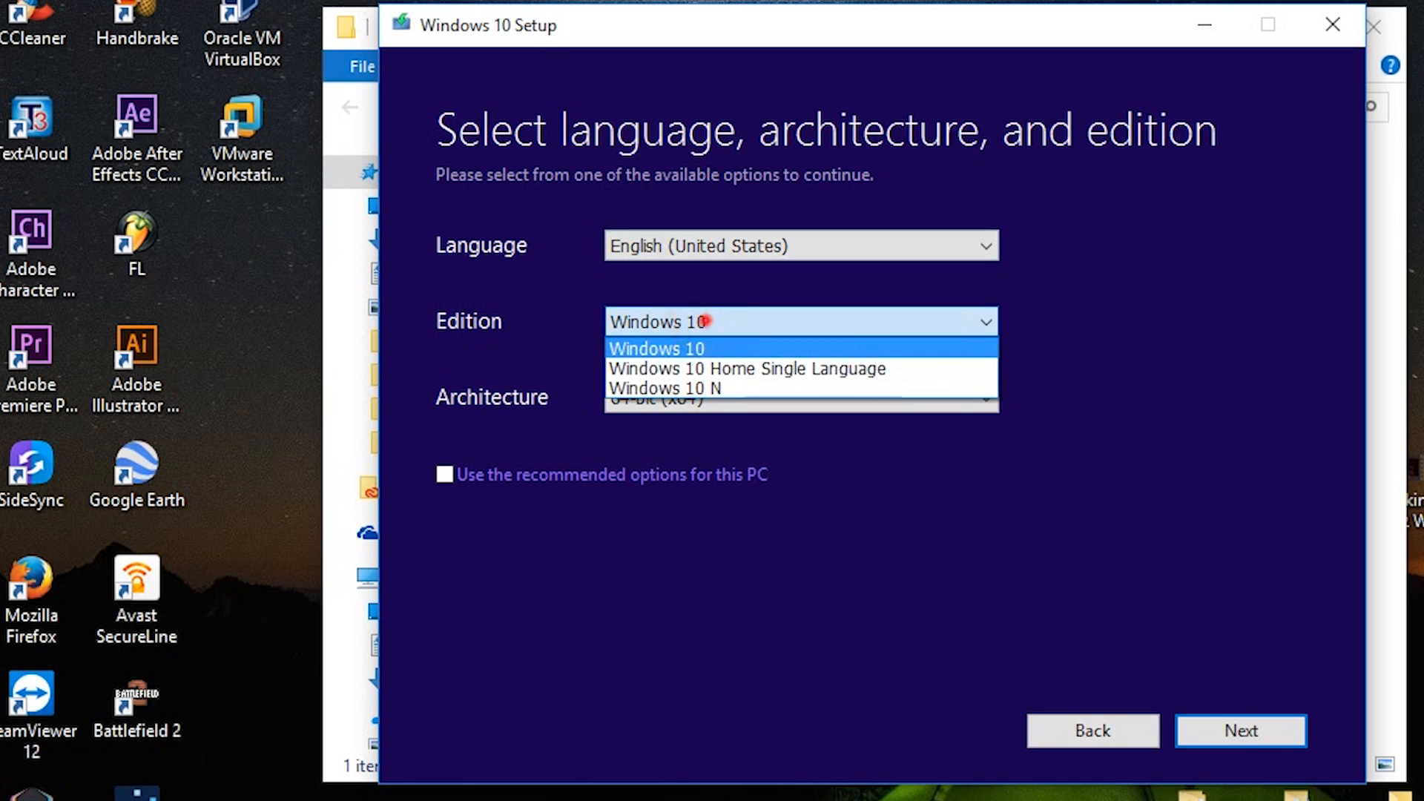
pyautogui.click(656, 348)
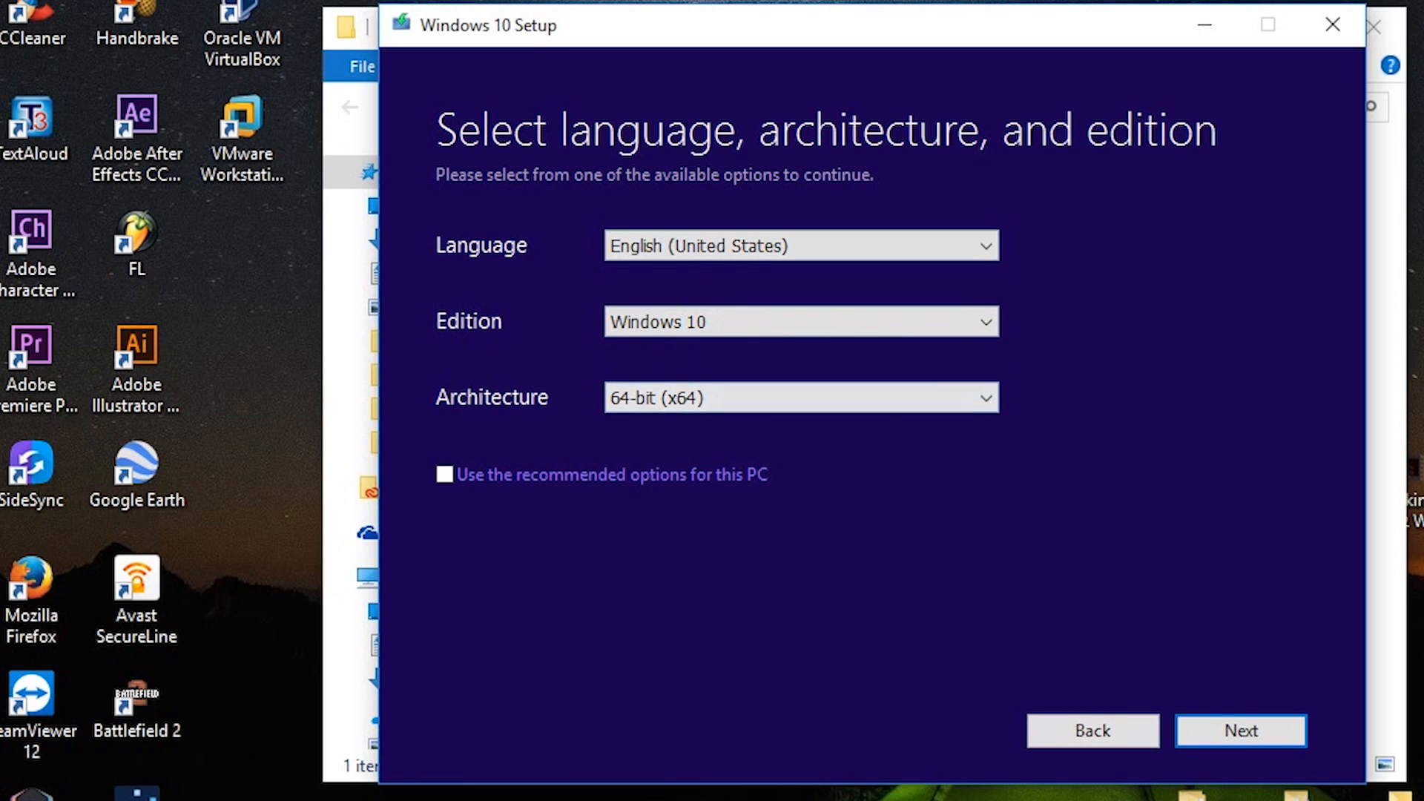
pyautogui.click(800, 397)
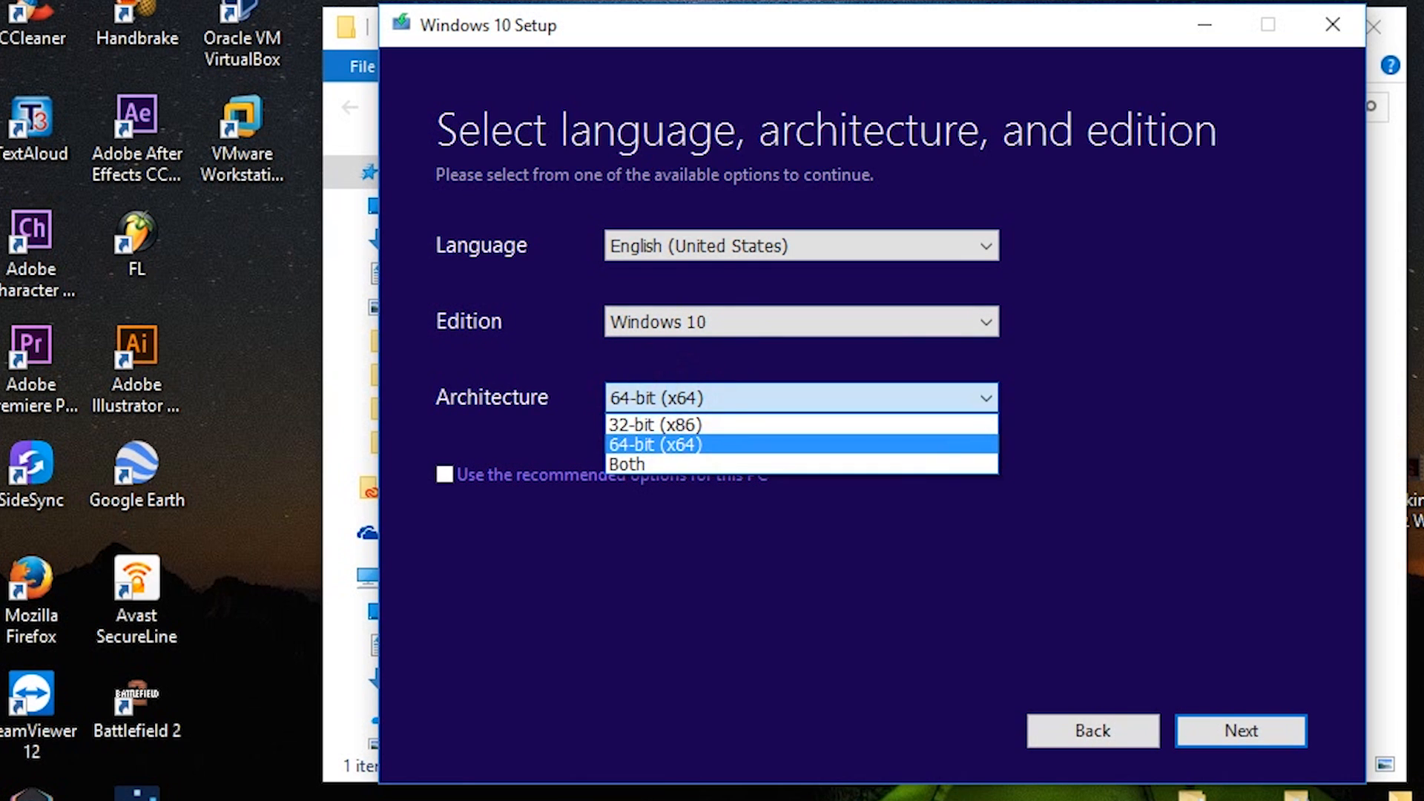
pyautogui.moveTo(655, 424)
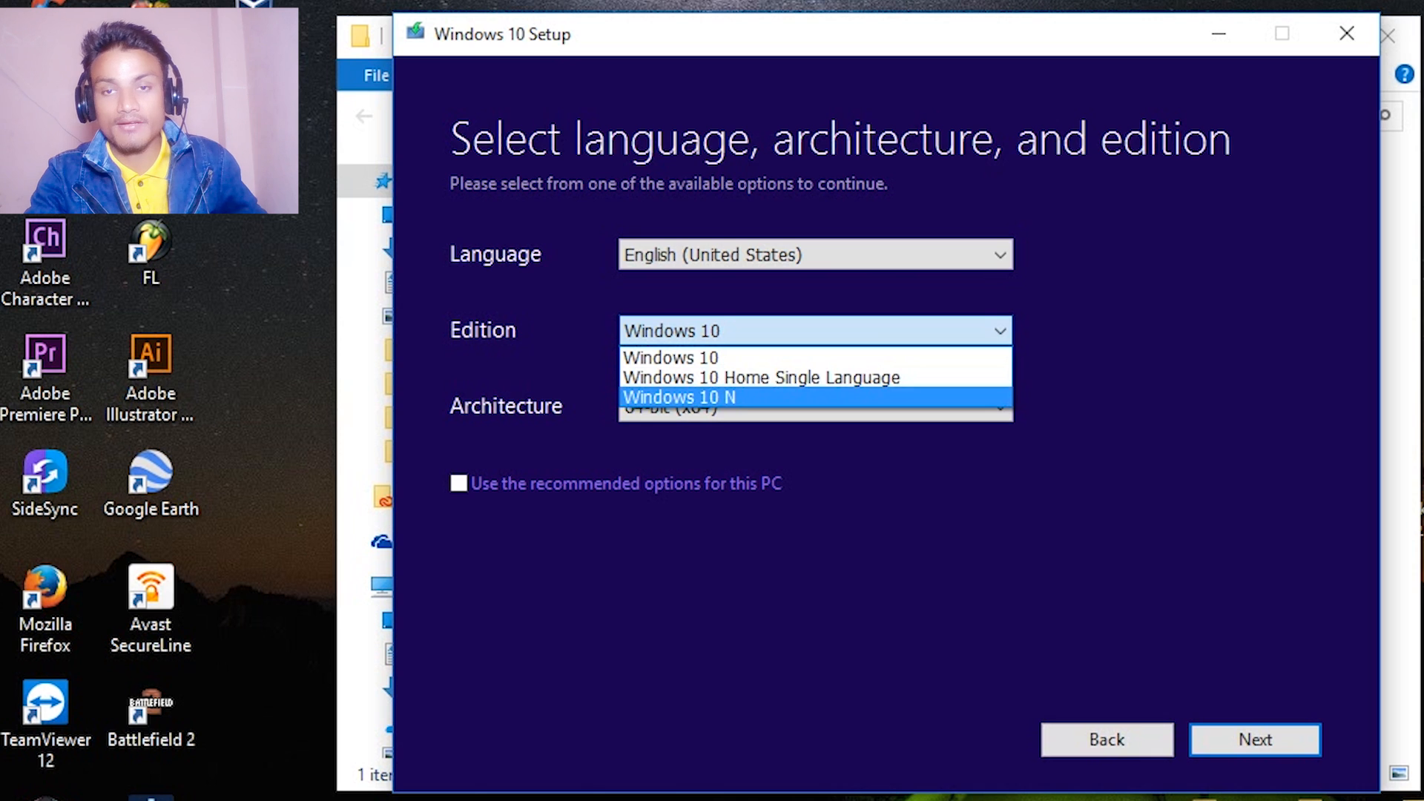
# - Try Windows 10 Home Single Language, revert the edition to Windows 10, and continue with 64-bit
pyautogui.click(759, 377)
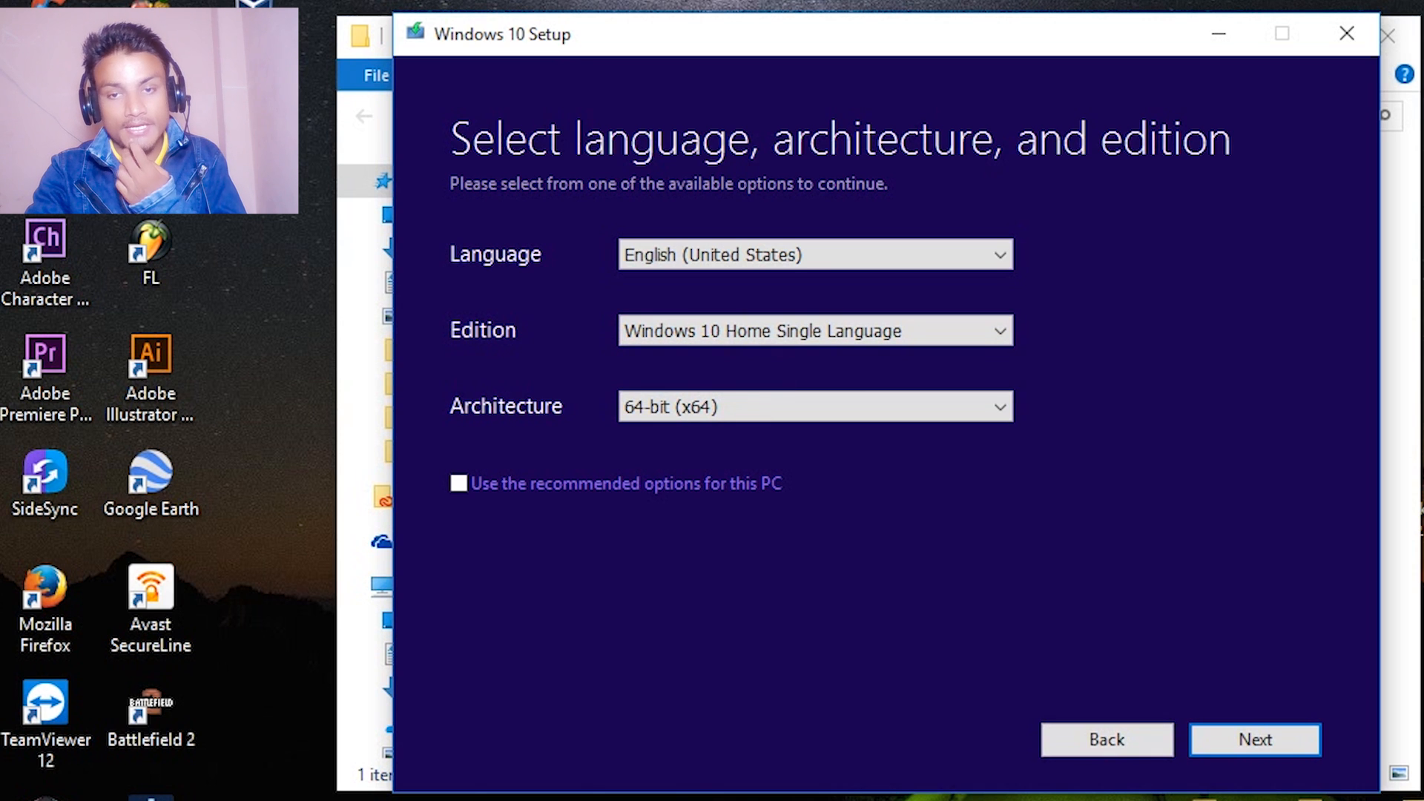
pyautogui.click(813, 329)
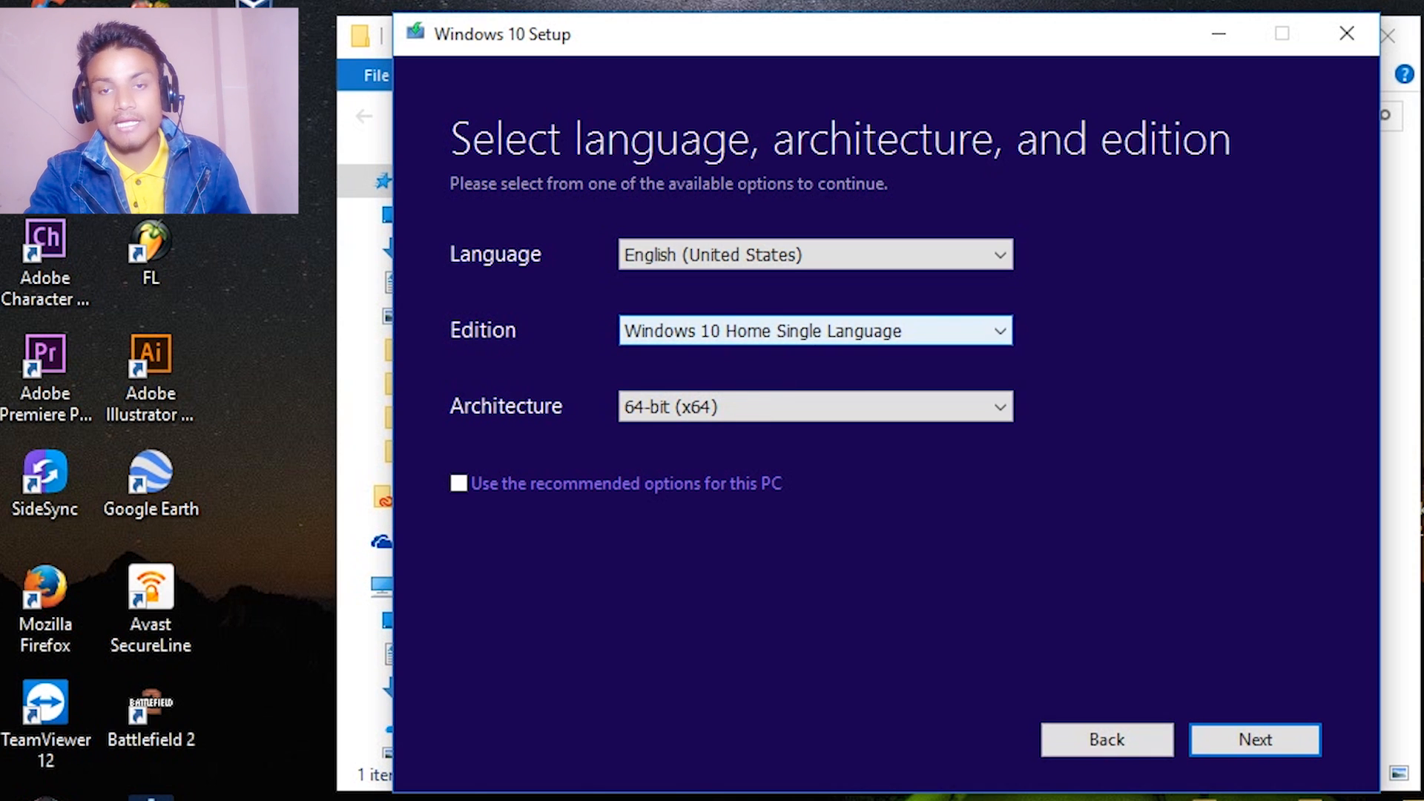
pyautogui.click(812, 329)
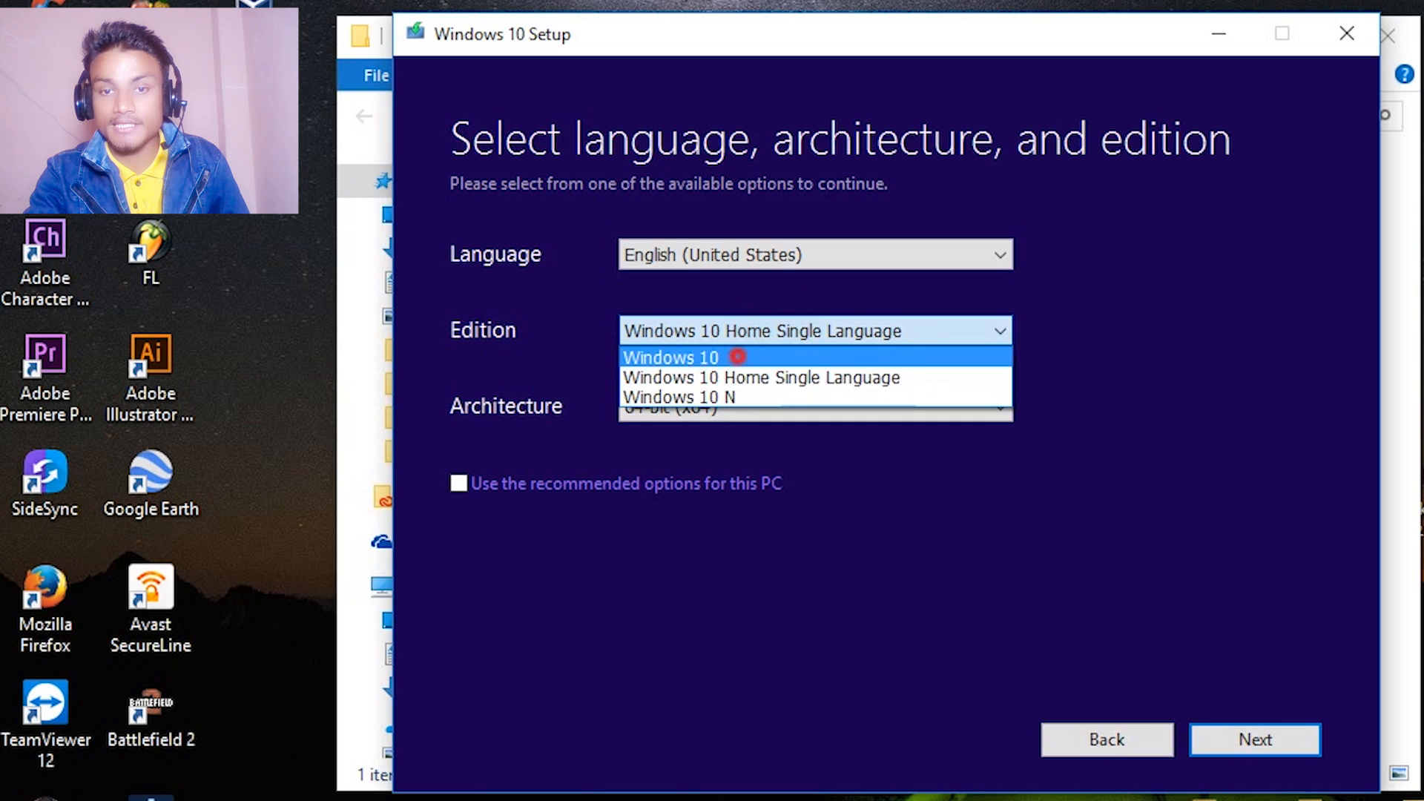
pyautogui.click(671, 358)
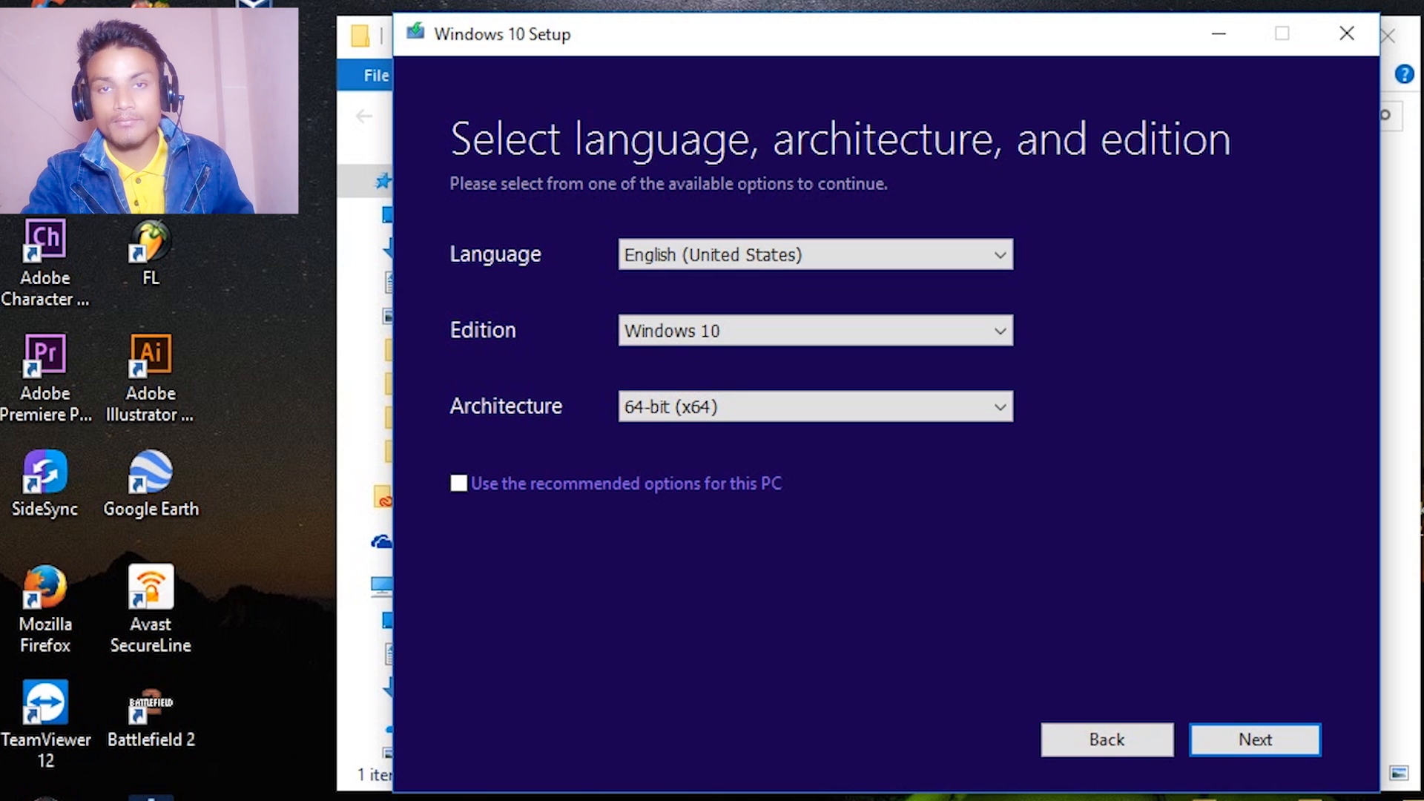
pyautogui.click(726, 331)
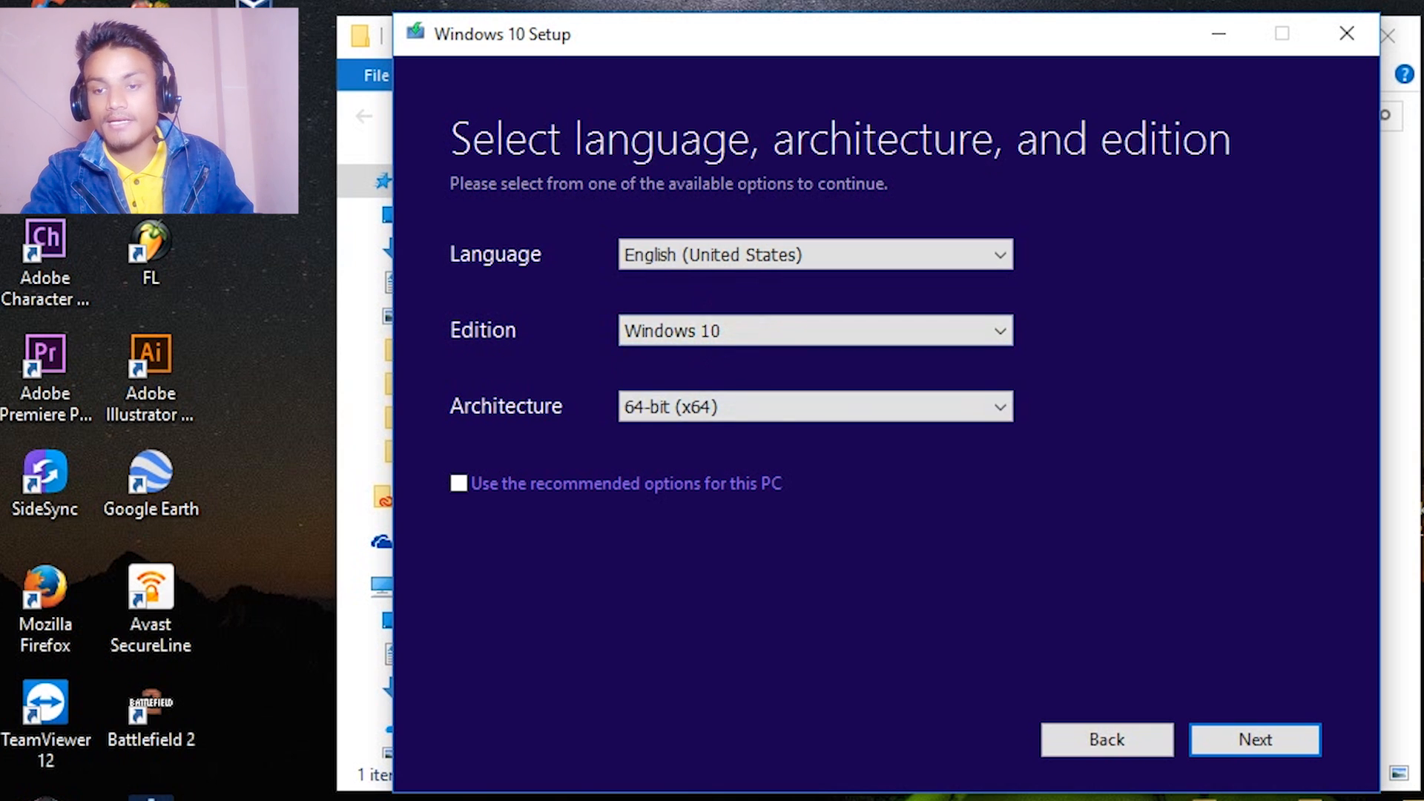
pyautogui.click(1254, 739)
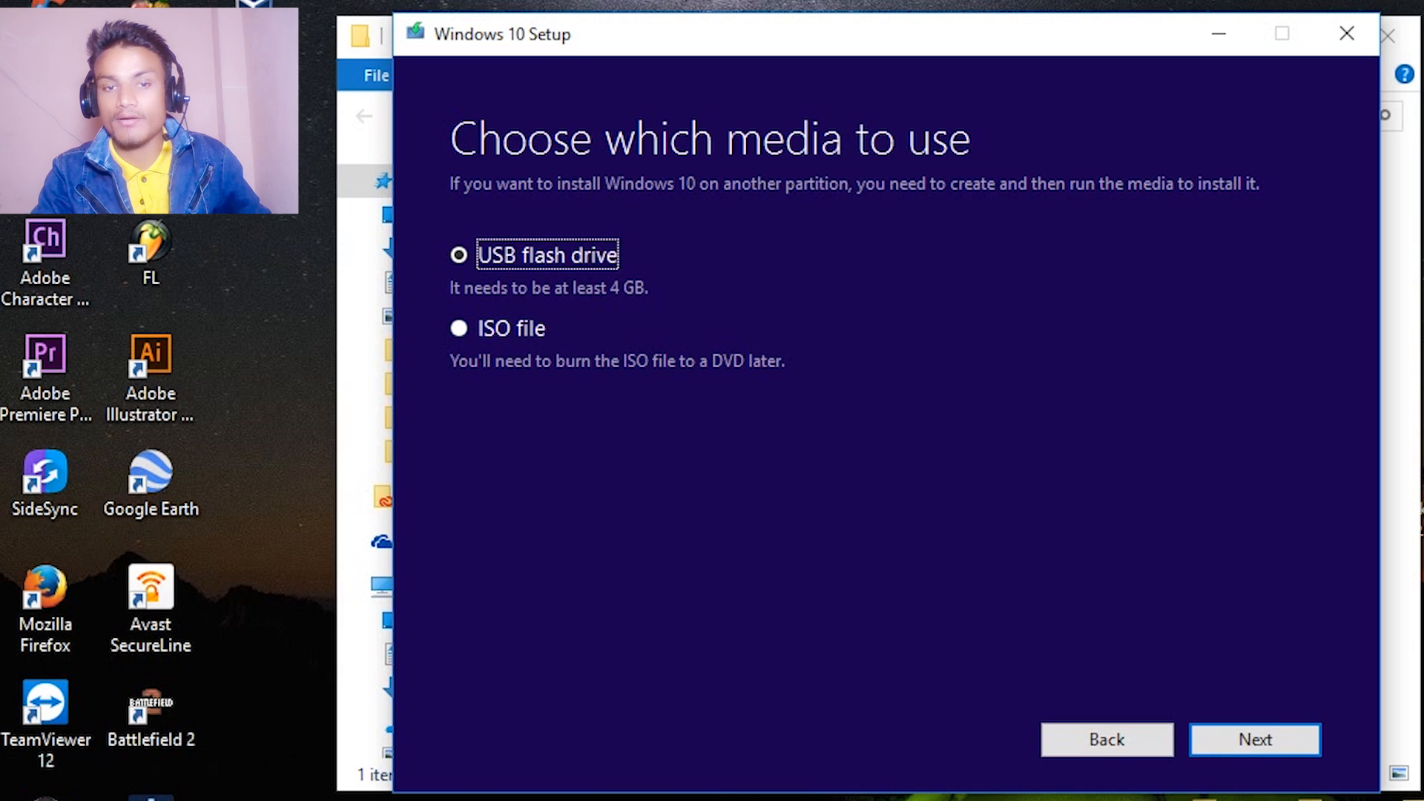
# - Choose ISO file as the installation media and continue to the save location
pyautogui.click(459, 328)
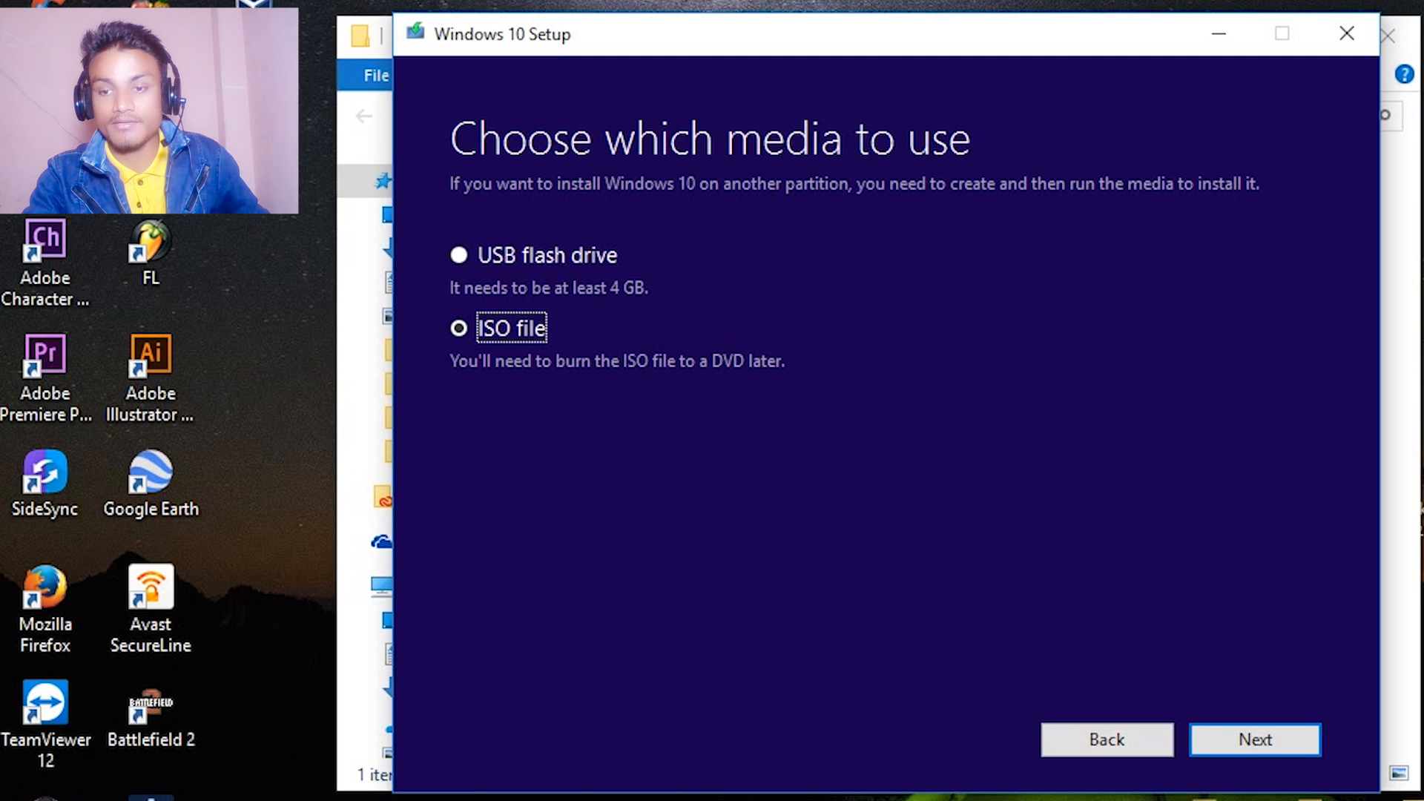
pyautogui.click(1255, 738)
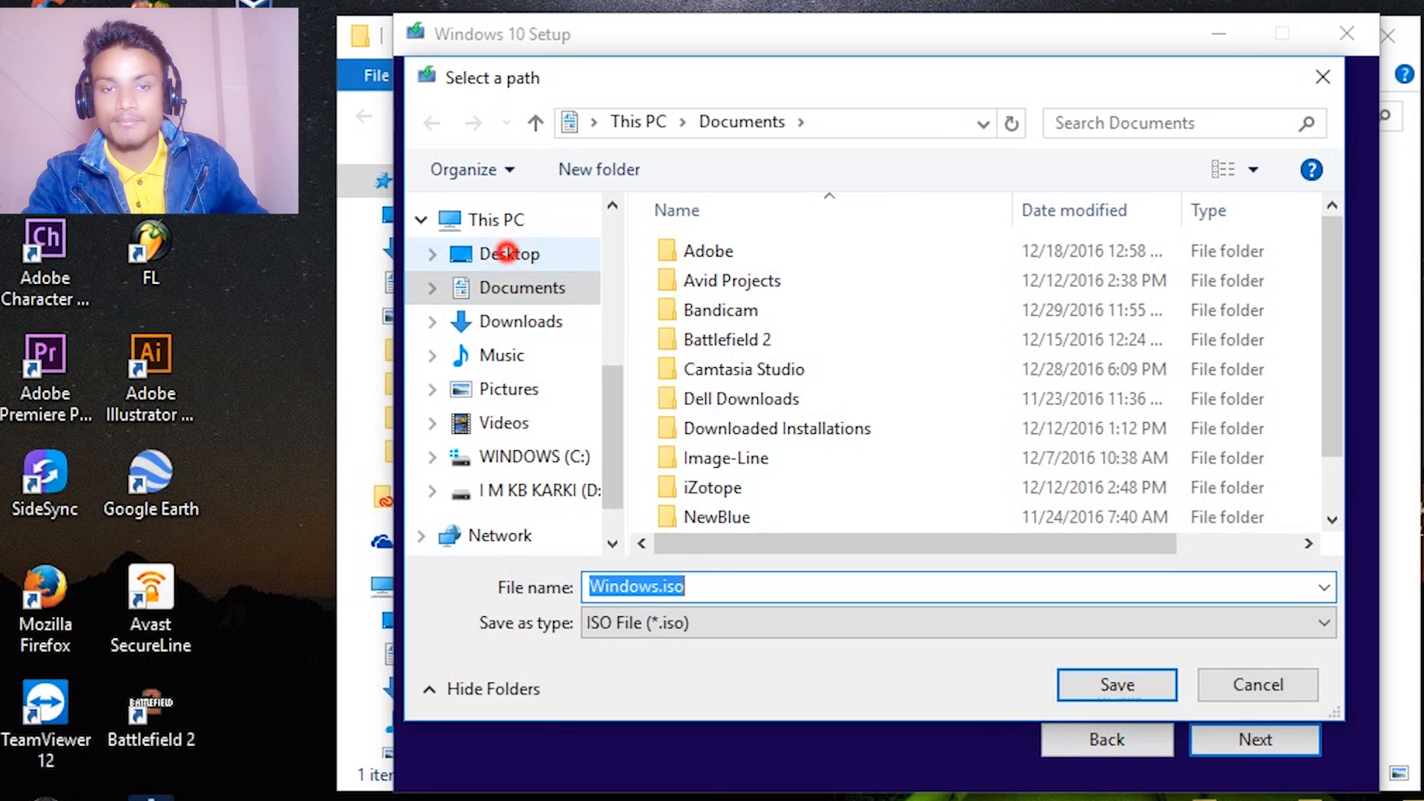
# - Save the ISO to the Desktop as Windows 10.iso
pyautogui.click(509, 254)
pyautogui.write(' 10')
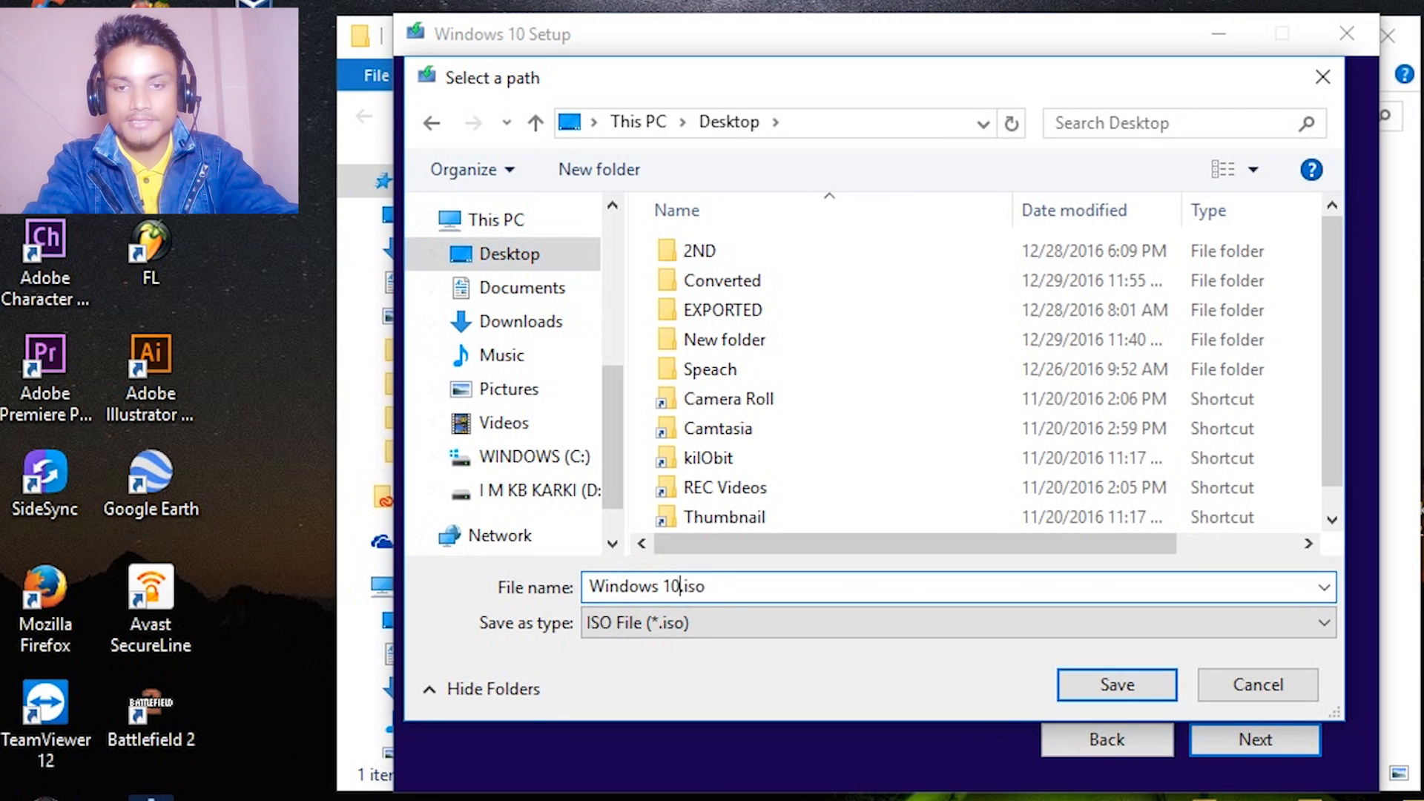
pyautogui.click(1115, 683)
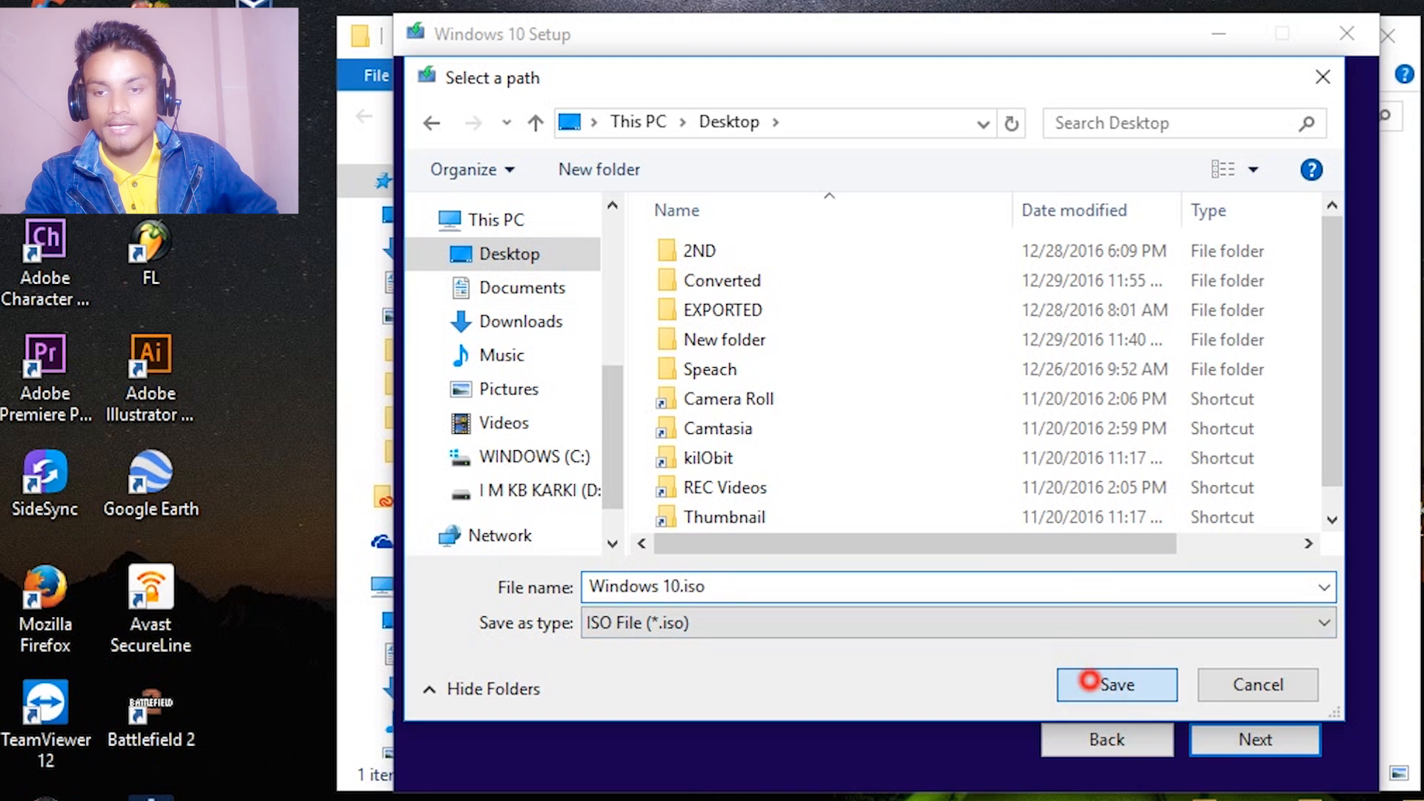
pyautogui.click(1115, 684)
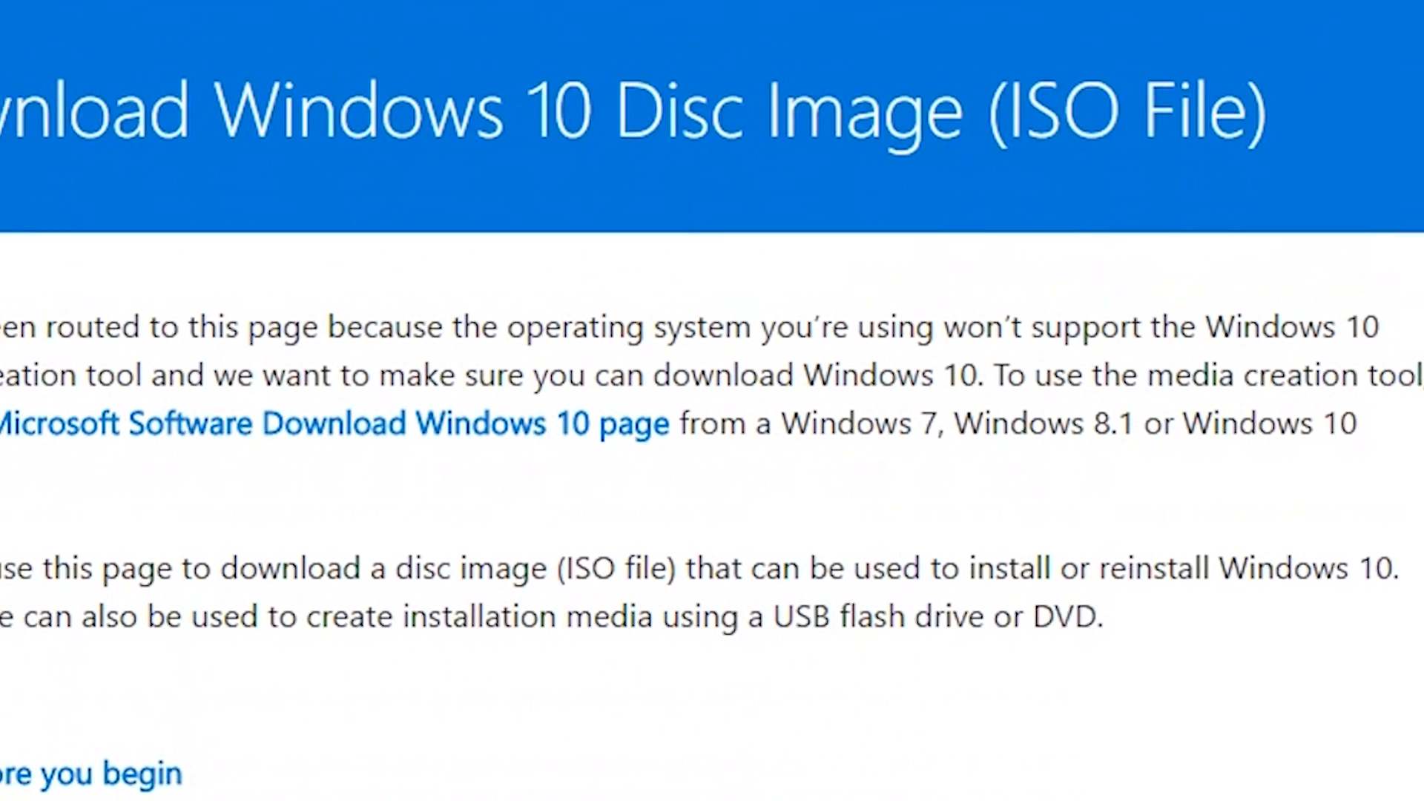
# - Select the Windows 10 edition on the download page and confirm it
pyautogui.scroll(-3)
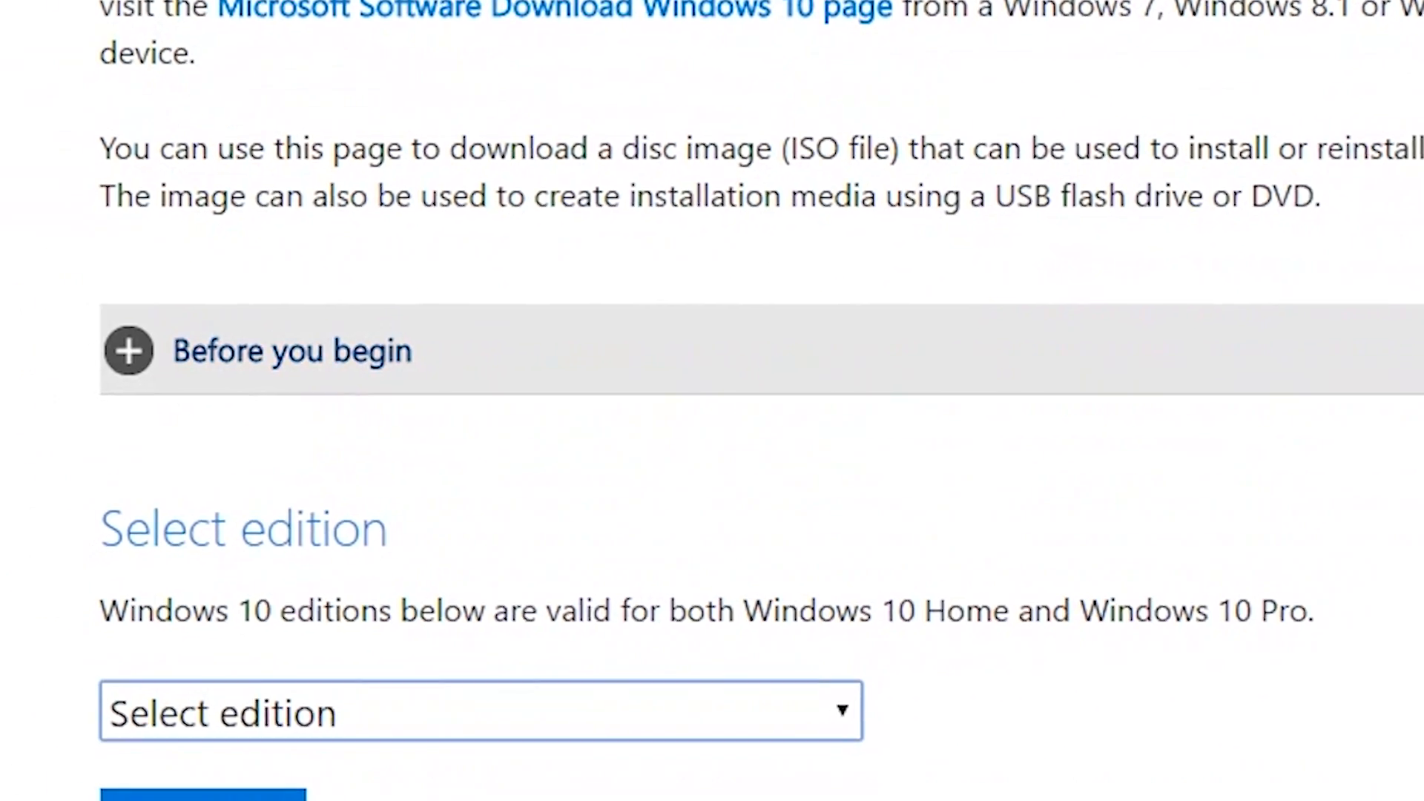
pyautogui.scroll(-3)
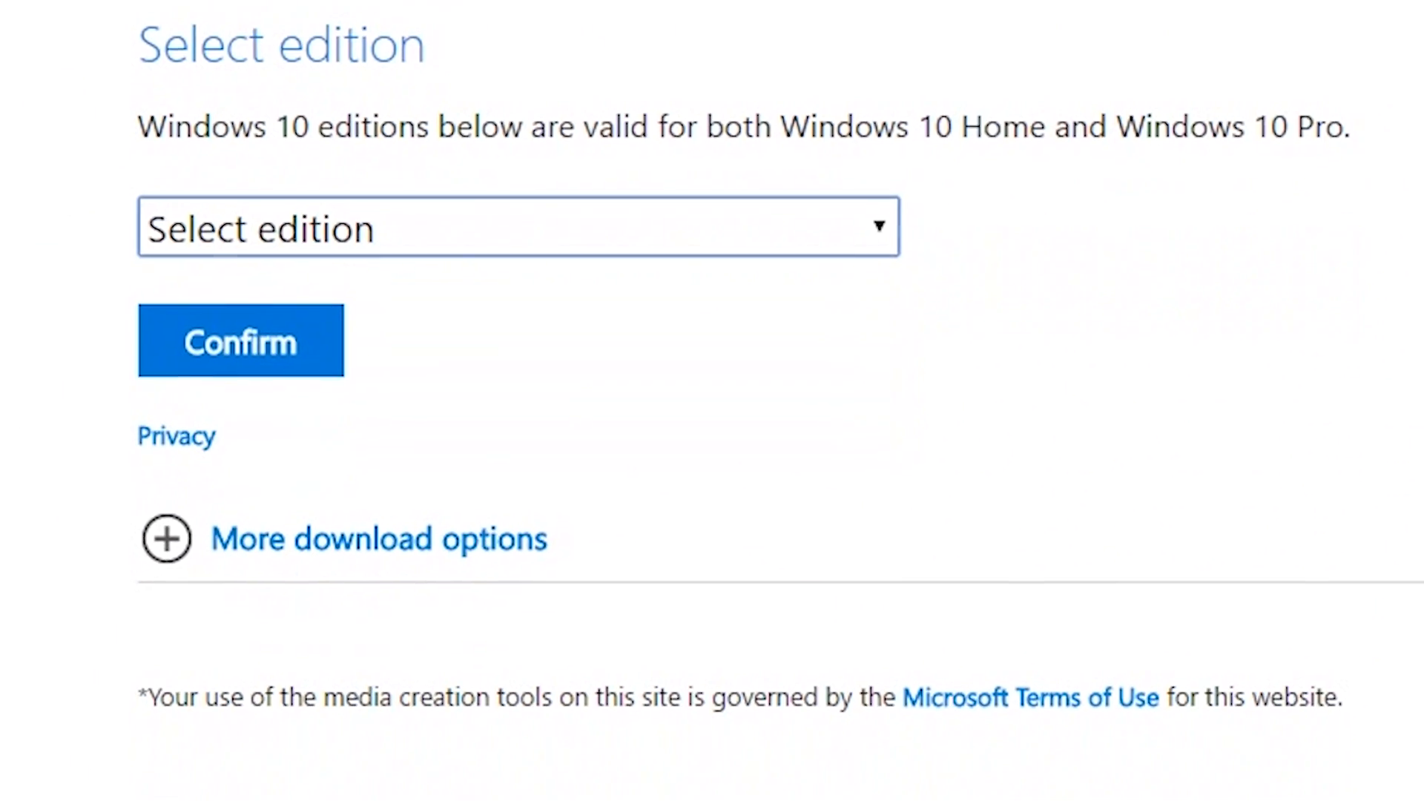
pyautogui.click(518, 227)
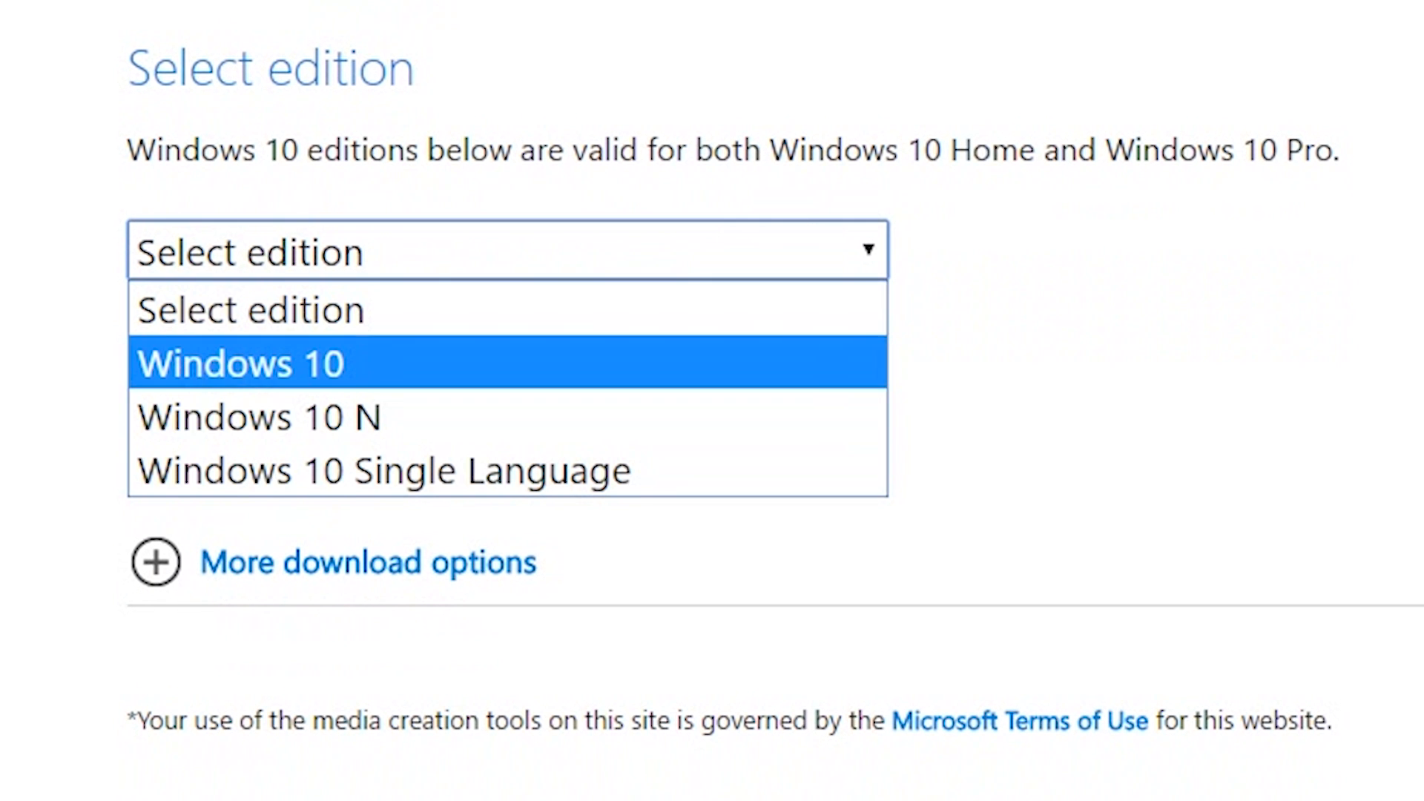
pyautogui.click(240, 363)
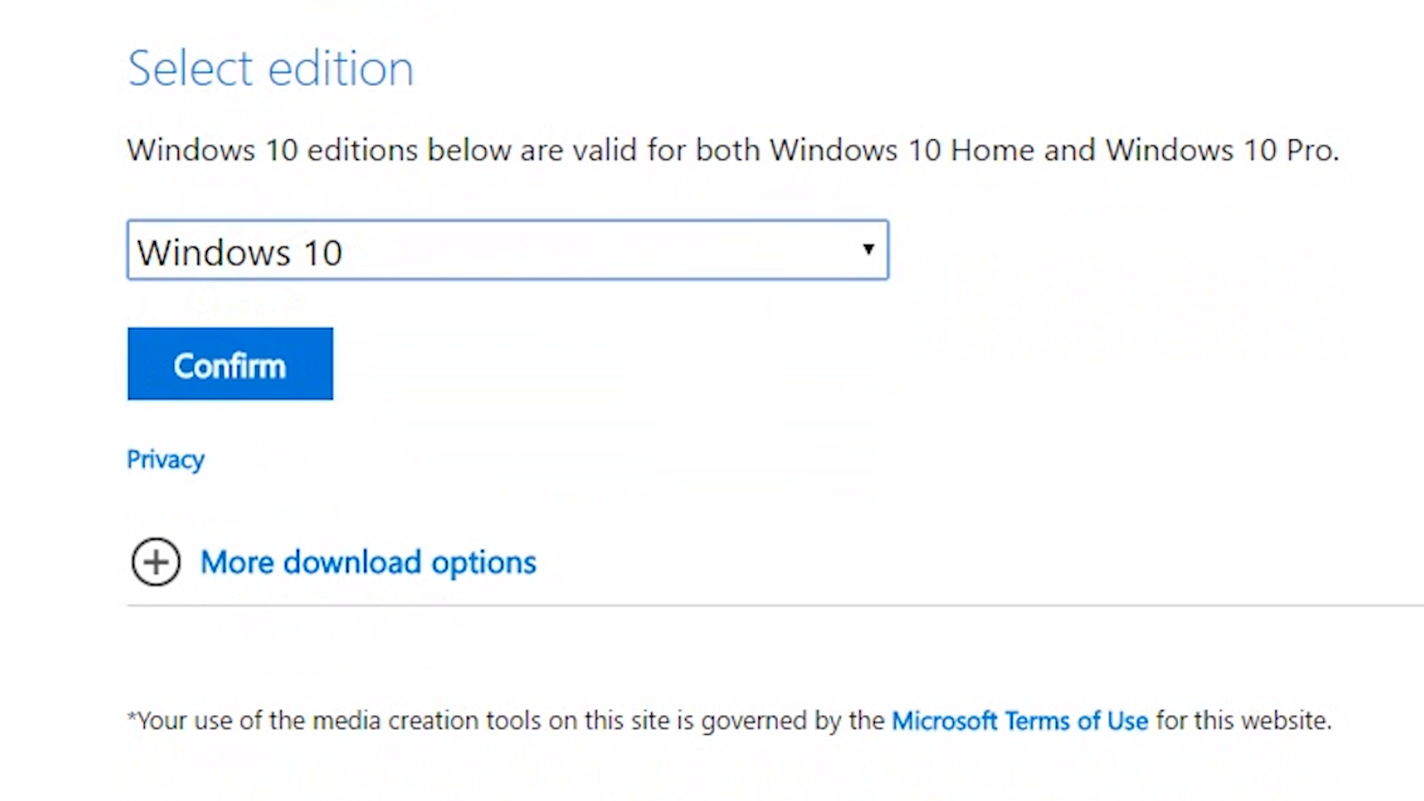
pyautogui.click(230, 363)
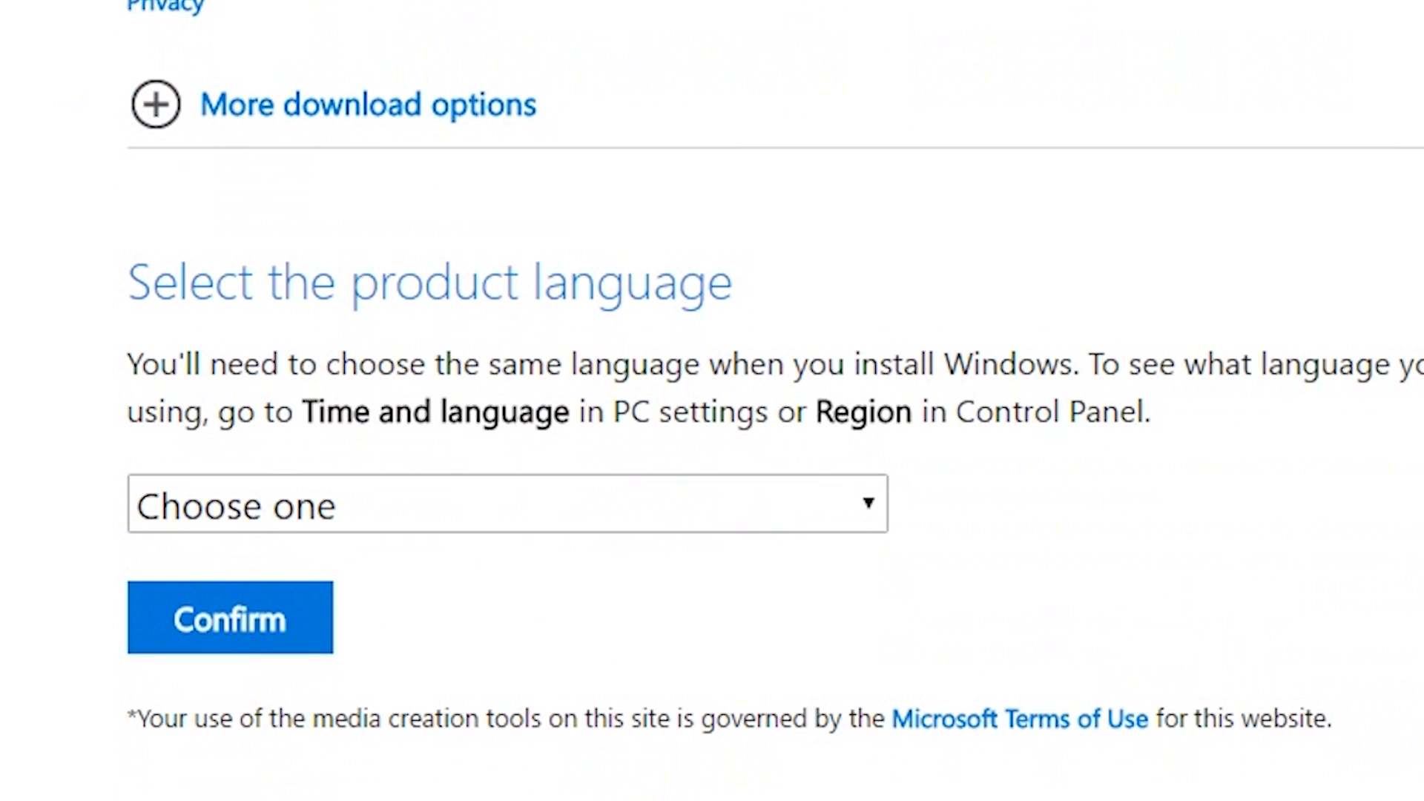
# - Set English as the product language and confirm to get the download links
pyautogui.click(507, 504)
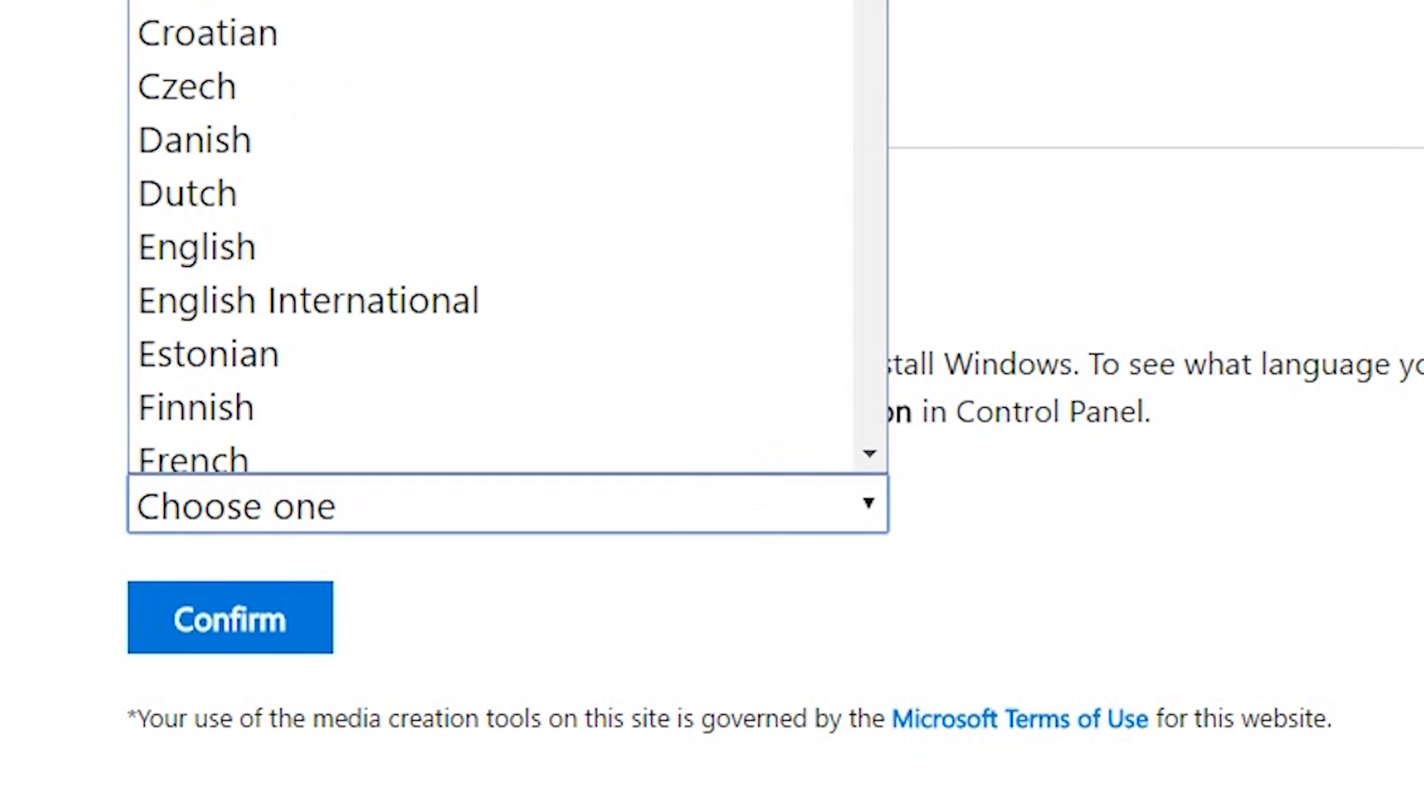
pyautogui.click(196, 246)
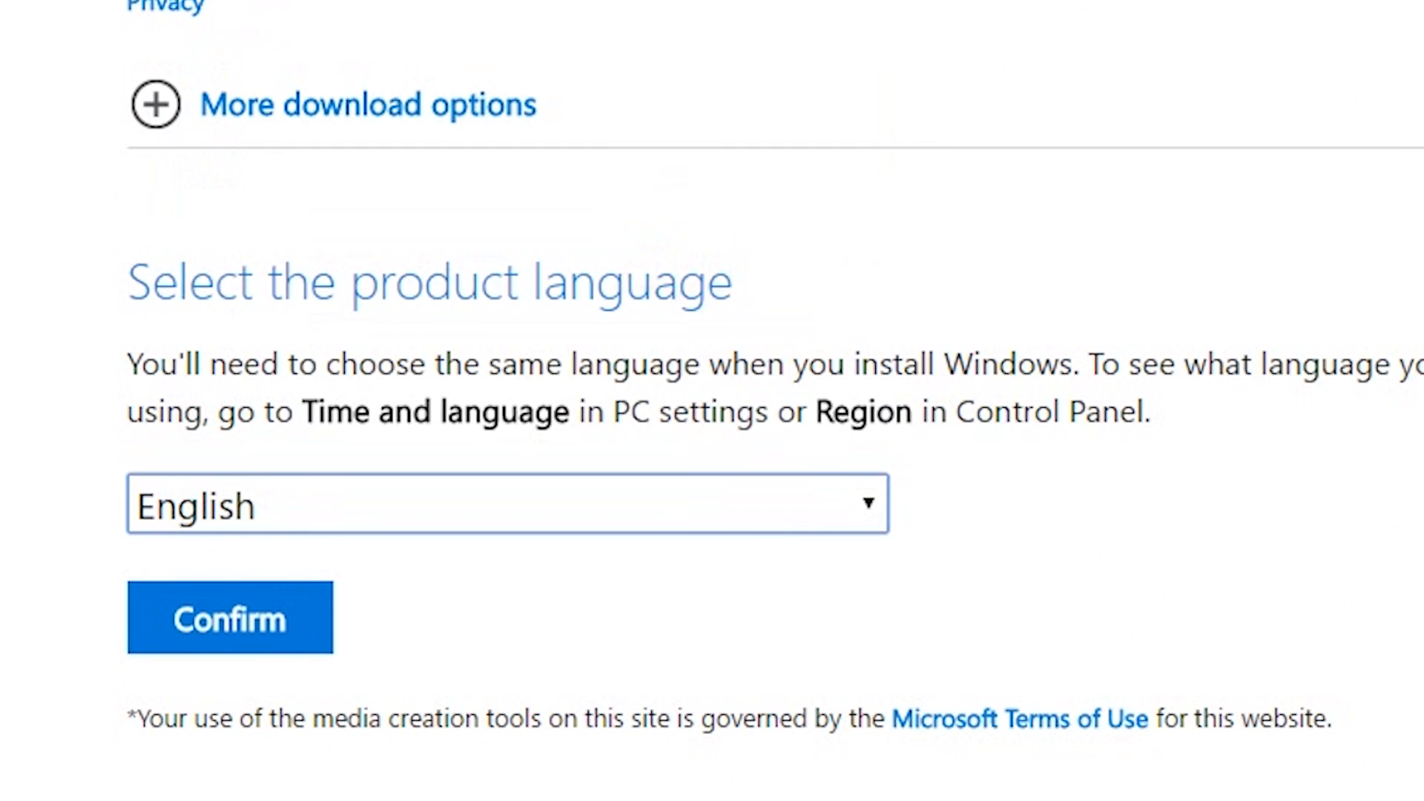
pyautogui.click(230, 617)
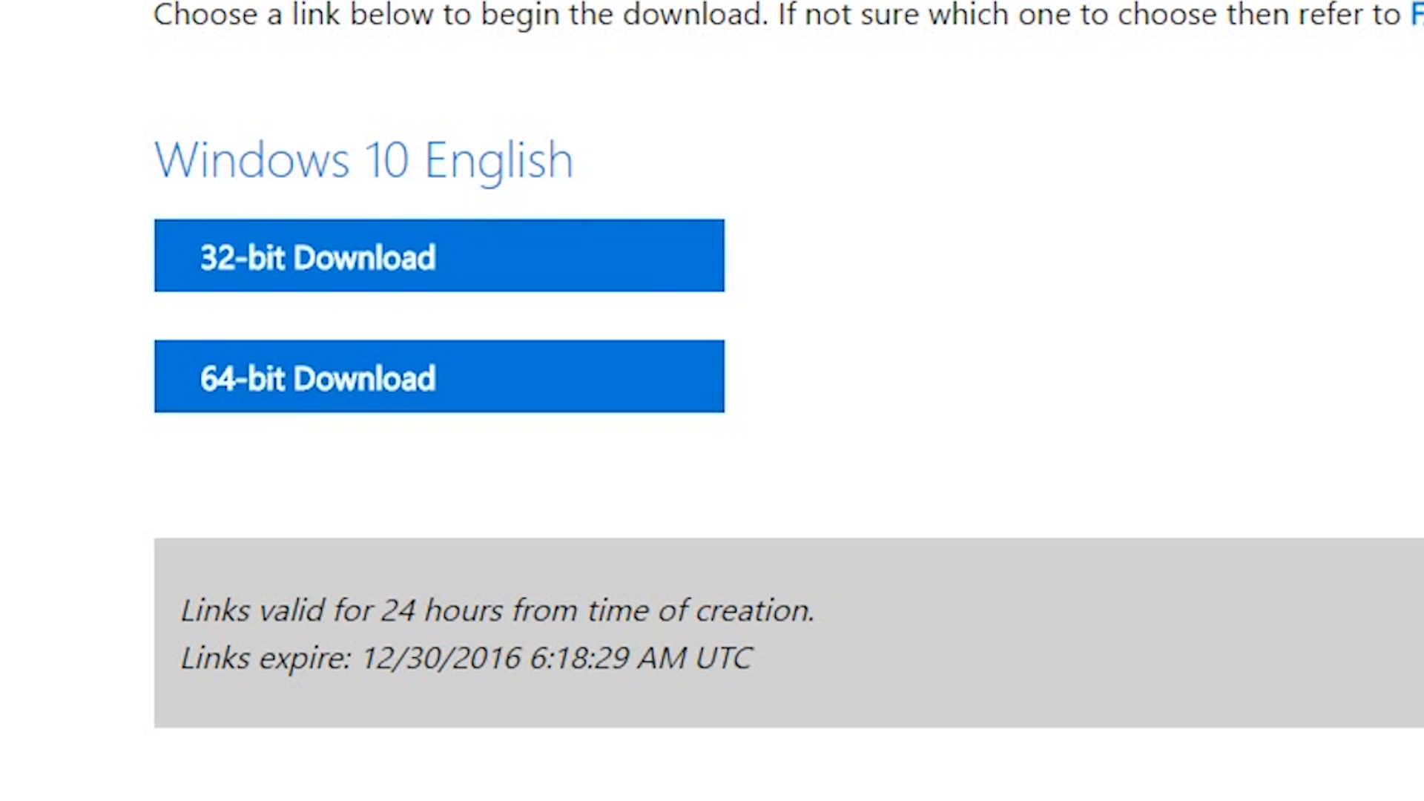
# - Start the 64-bit download, Win10_1607_English_x64.iso (4.079 GB), in Internet Download Manager
pyautogui.click(439, 375)
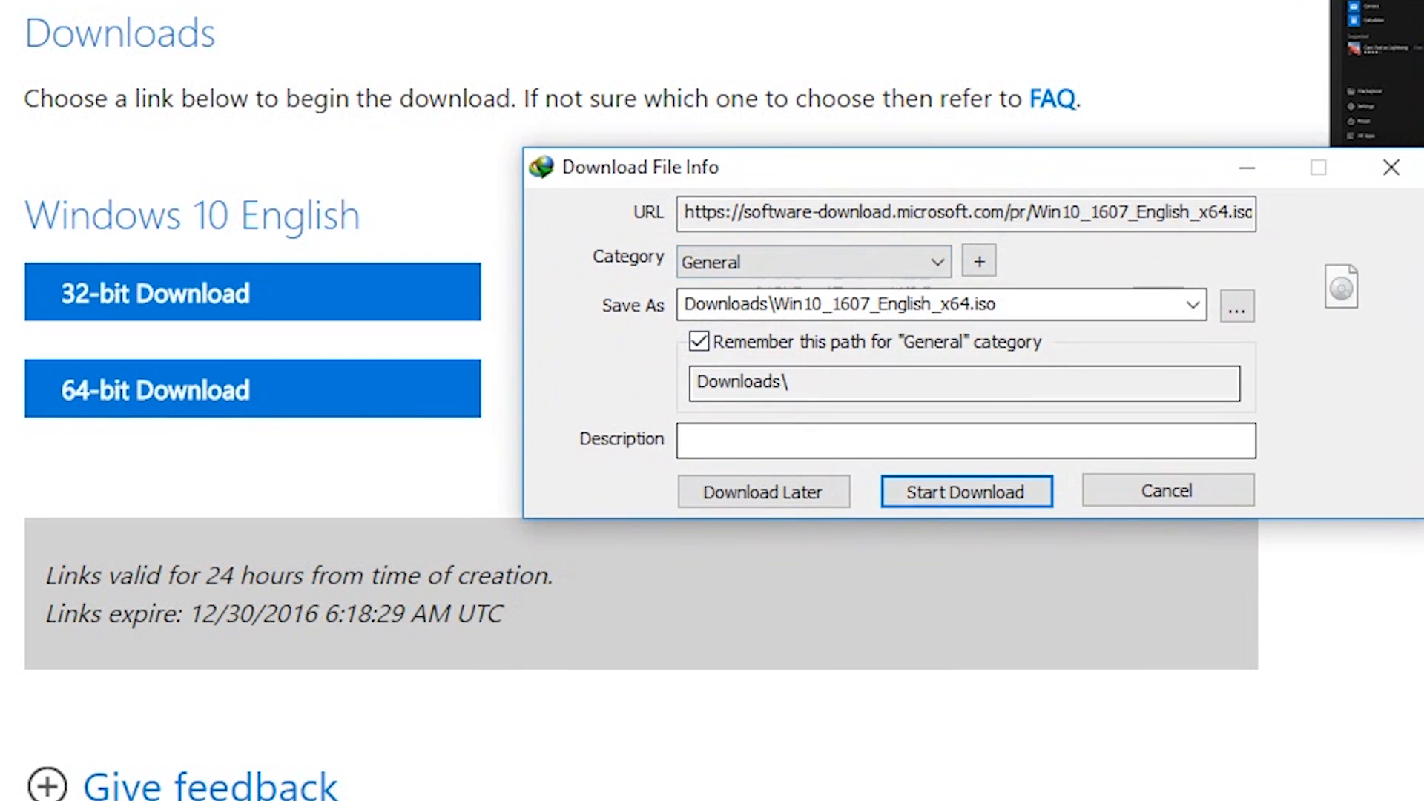
pyautogui.click(966, 491)
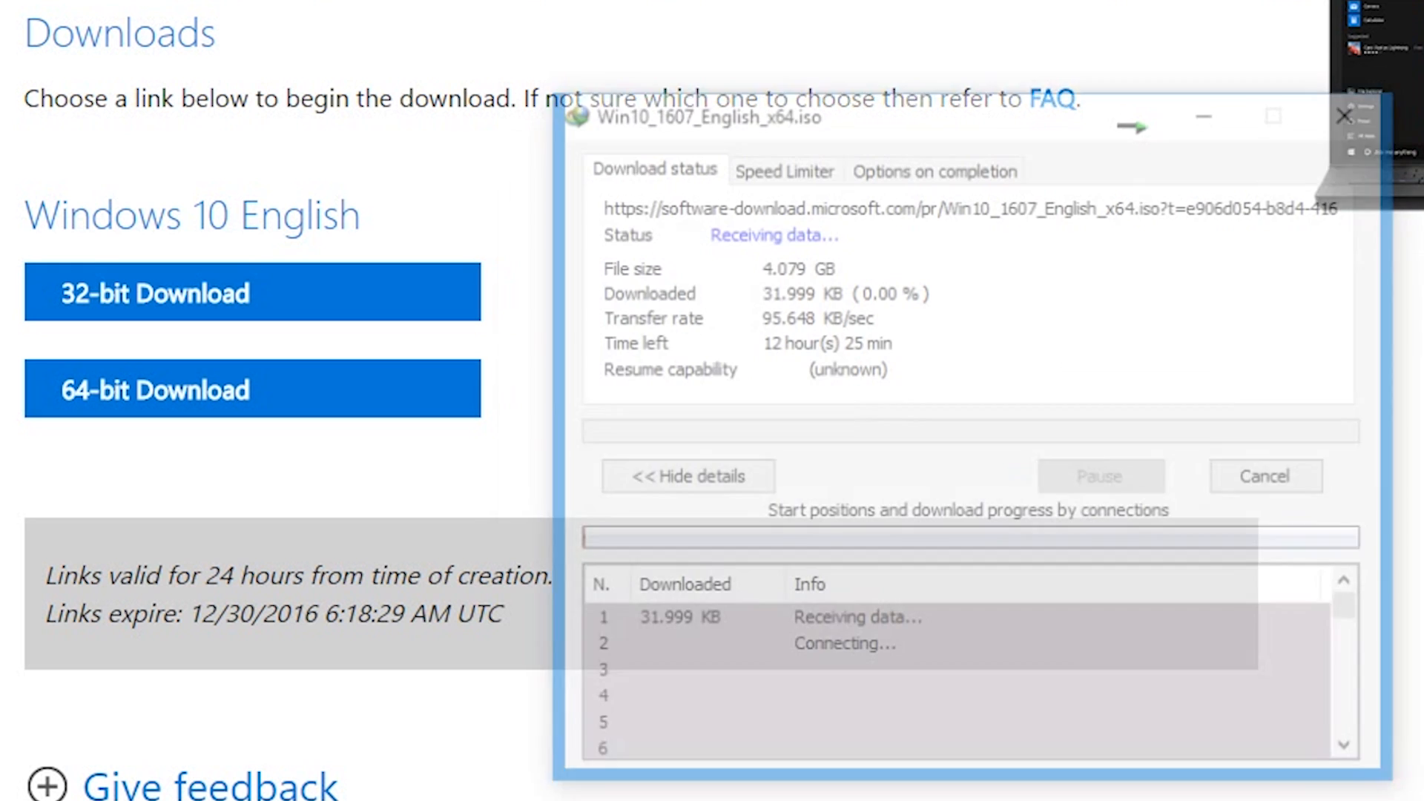